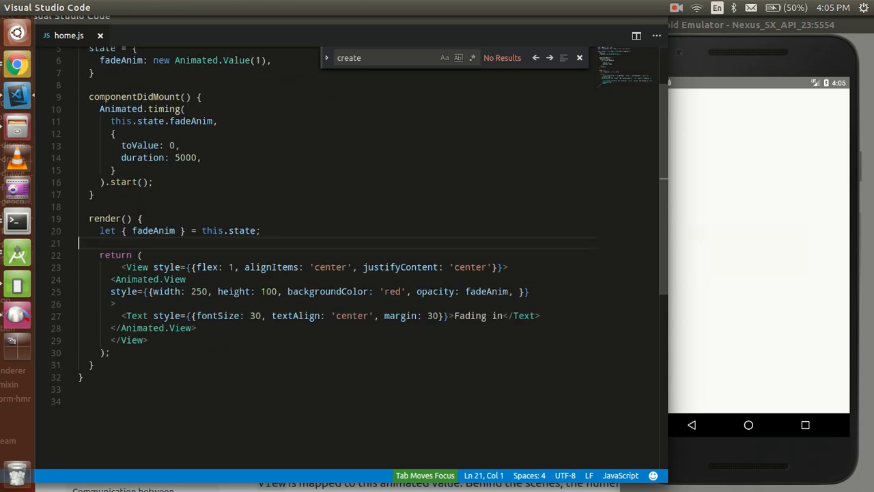
- Delete the Animated.View block, the fadeAnim state object and the fadeAnim destructuring line
drag(99, 291, 196, 328)
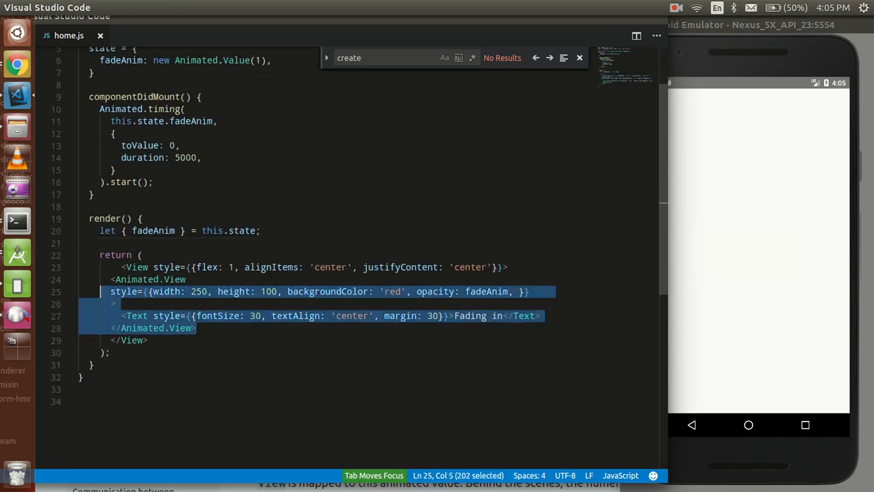
key(Delete)
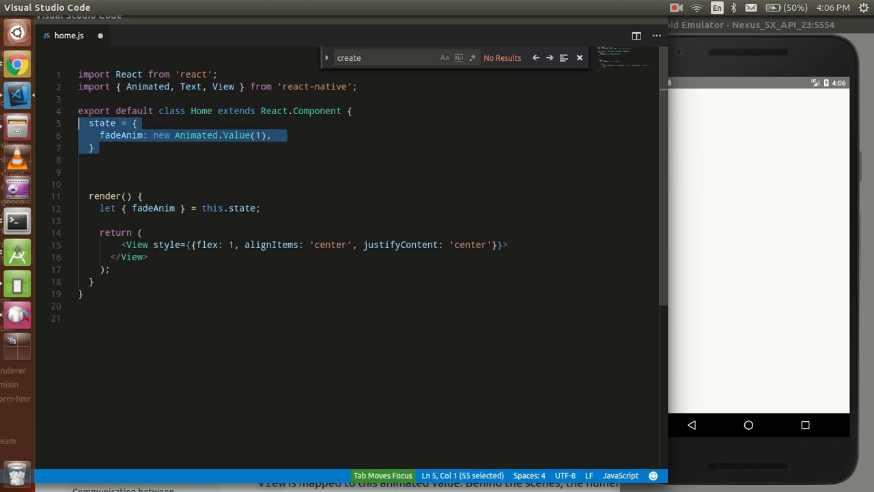
key(Delete)
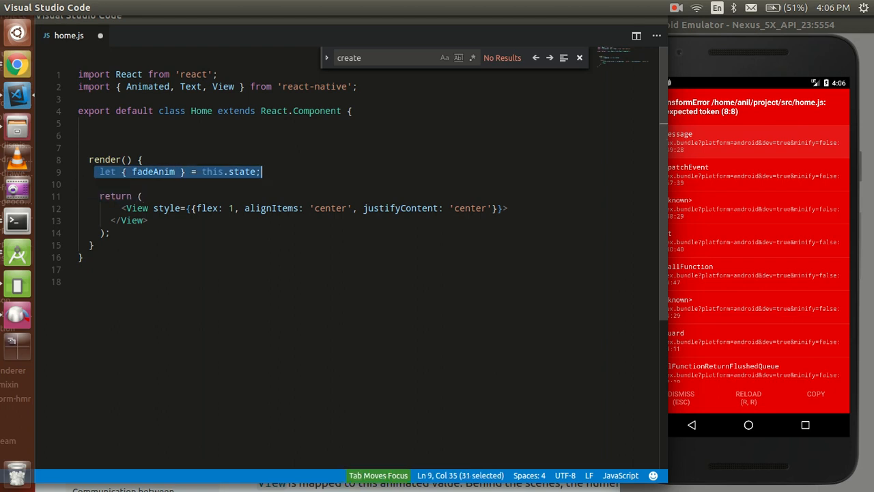
key(Delete)
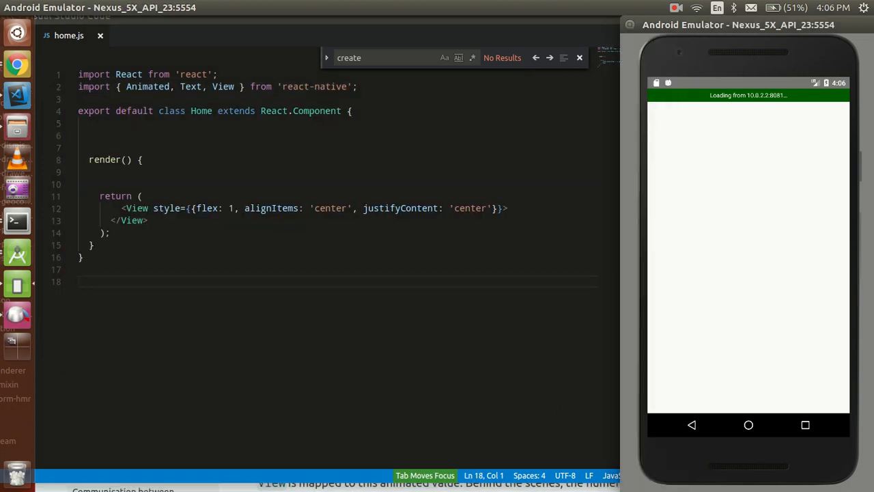
- Return to editing home.js once the emulator shows a blank white screen
click(805, 425)
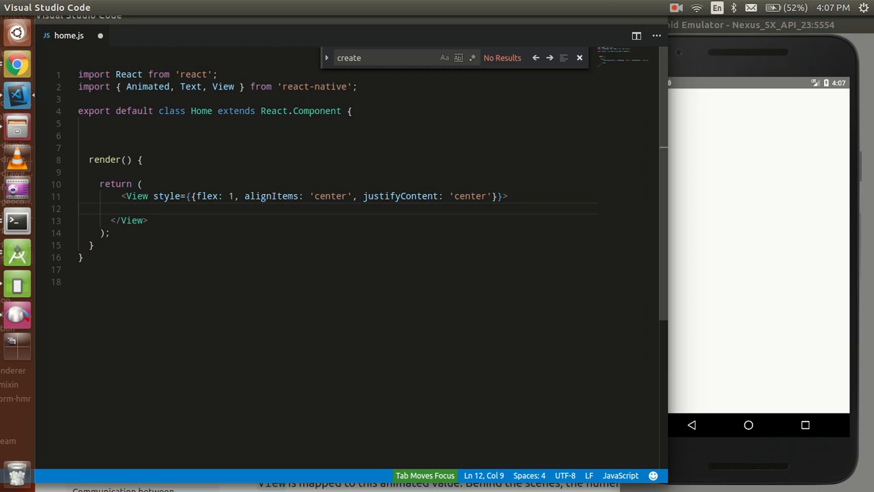
- Nest <View><Text>React-native</Text></View> inside the main View and save
text(View>)
text(<)
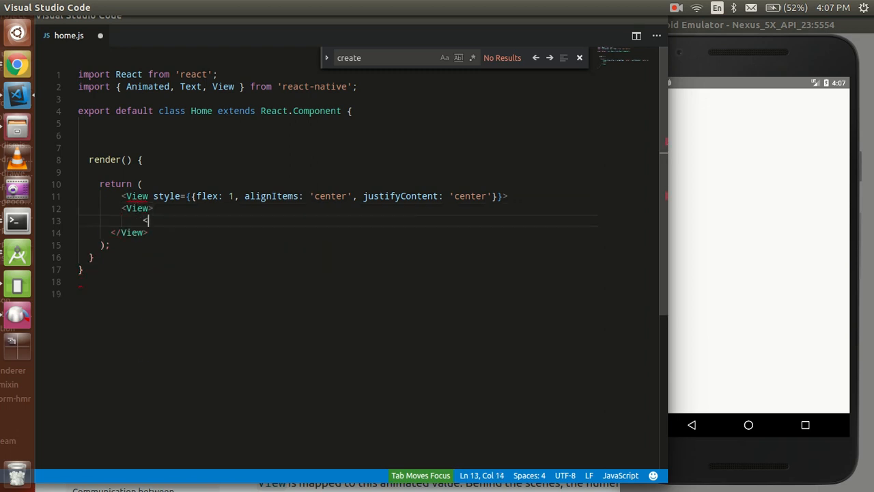
text(/)
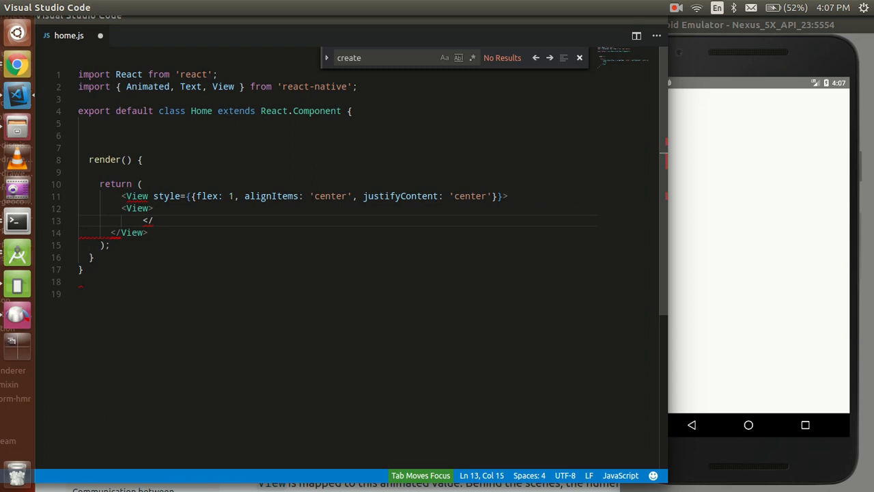
text(View>)
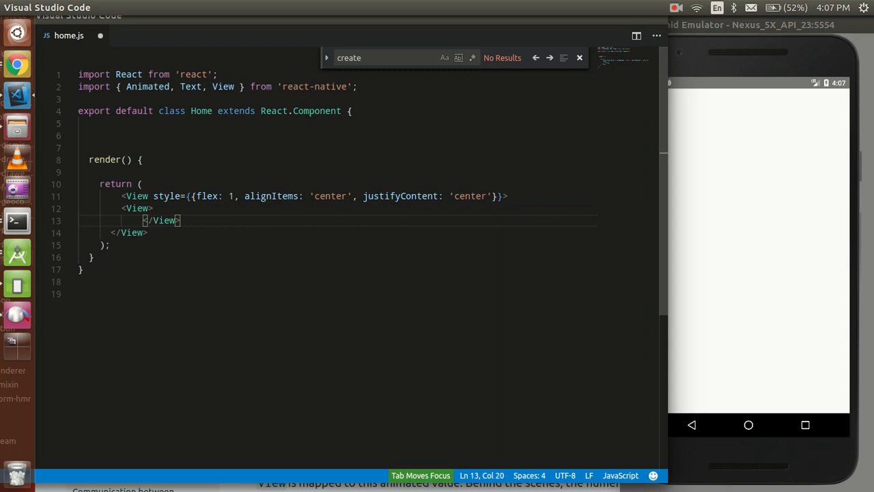
text(<t)
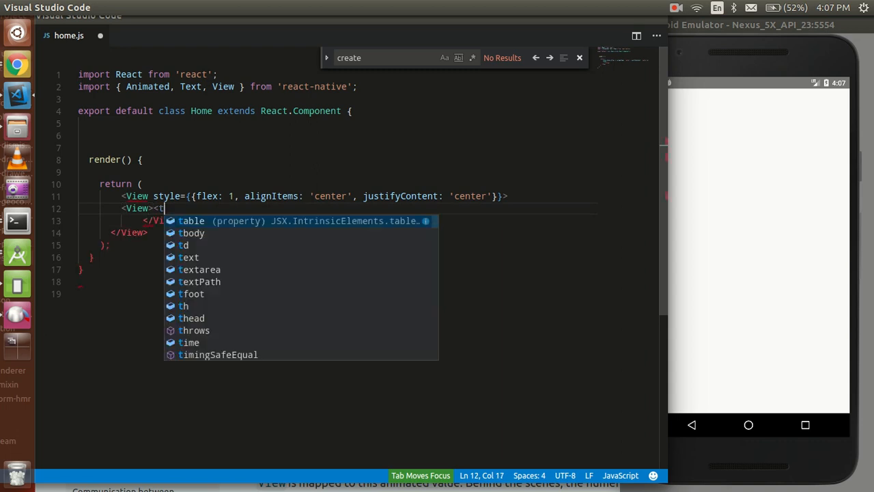
text(E)
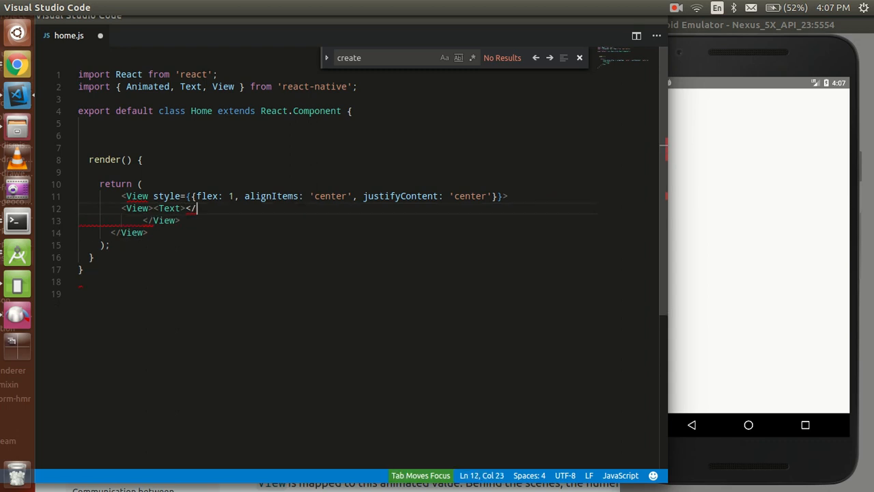
text(Text>)
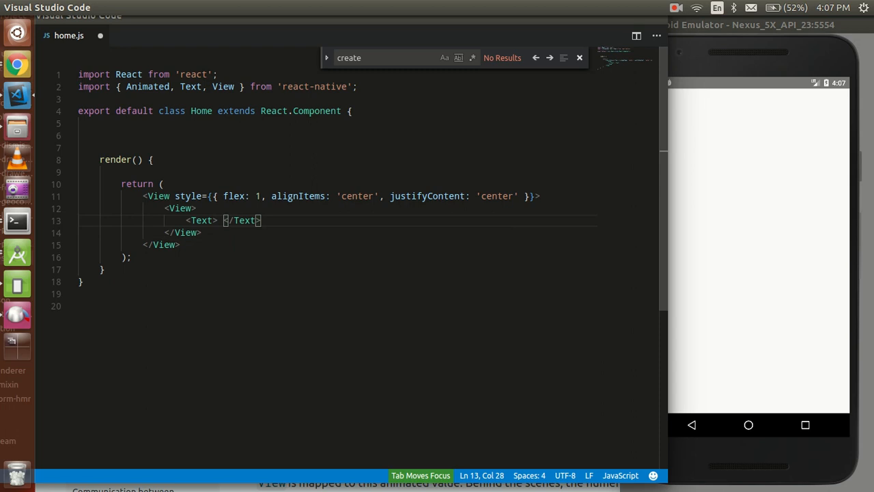
text(R)
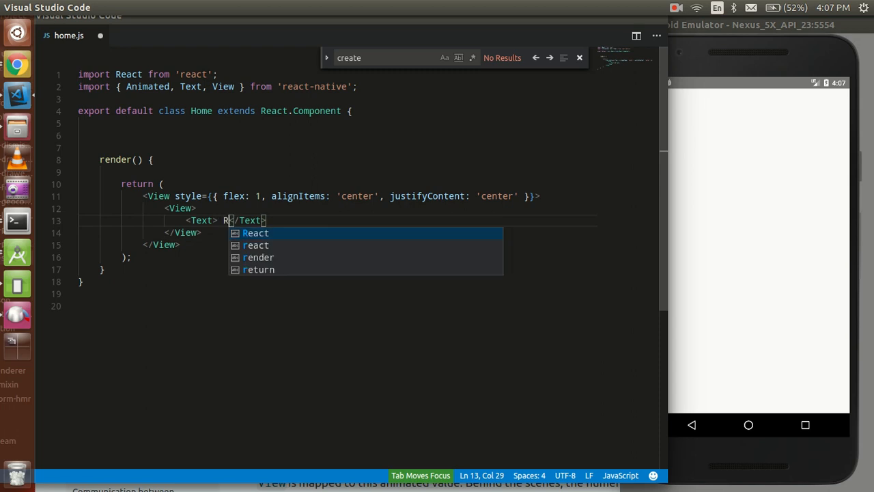
text(eact-)
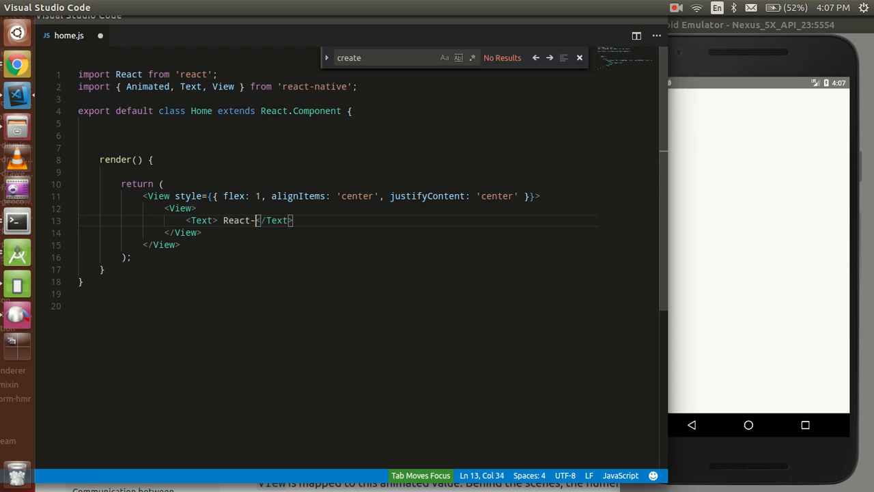
text(native)
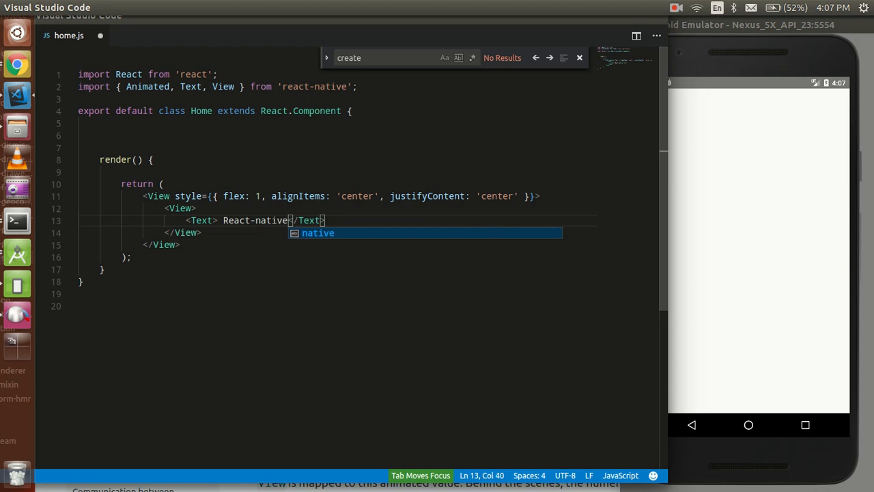
key(ctrl+s)
text( sty)
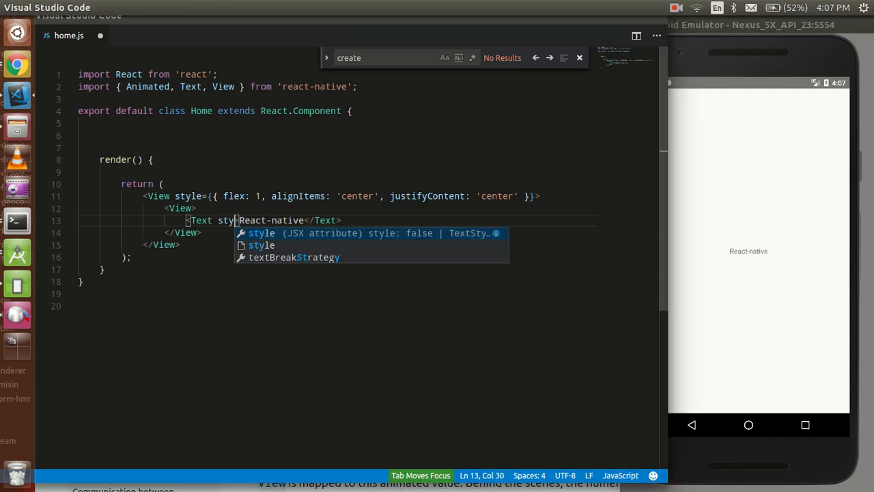
- Add style={{fontSize:24}} to the React-native Text and save
text(={})
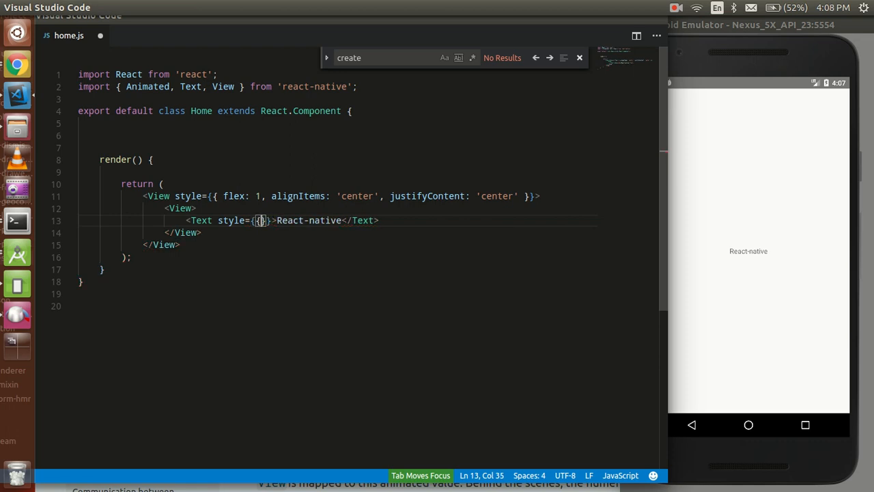
text(fontSize)
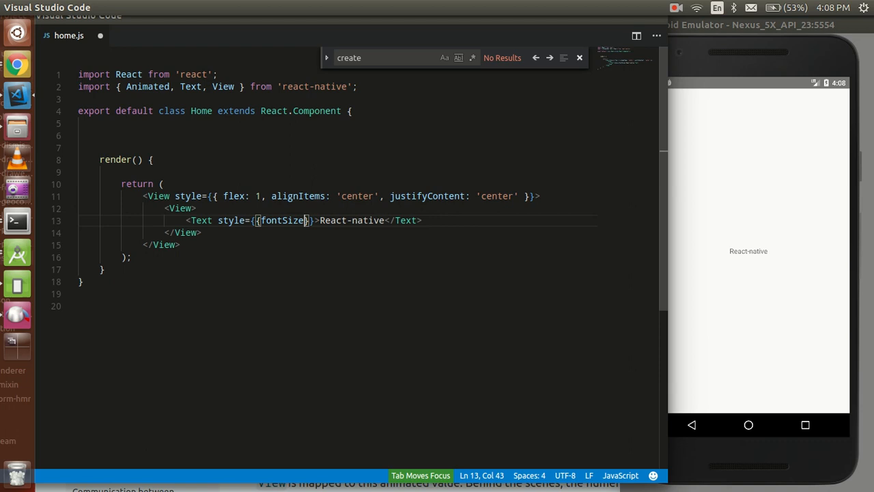
text(:)
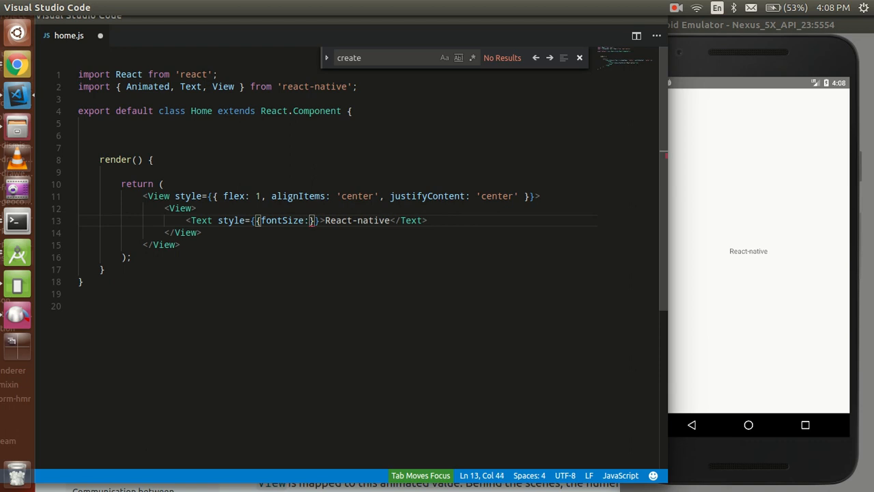
text(24)
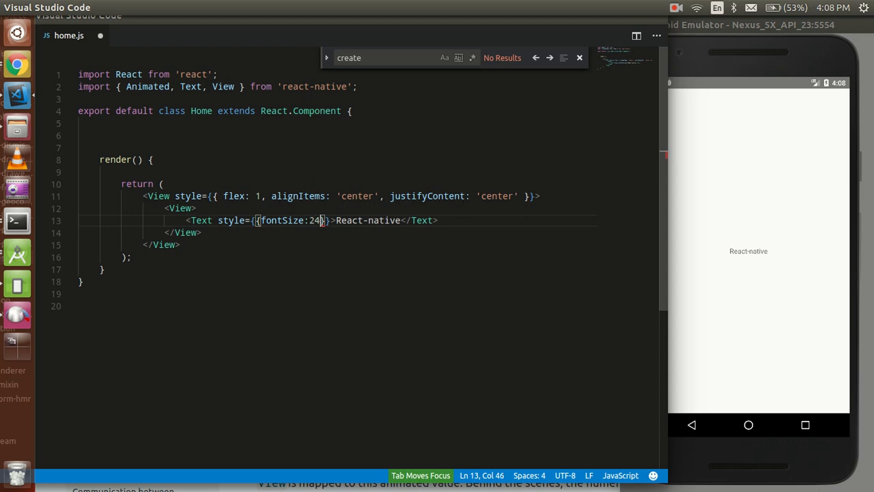
key(ctrl+s)
text( style)
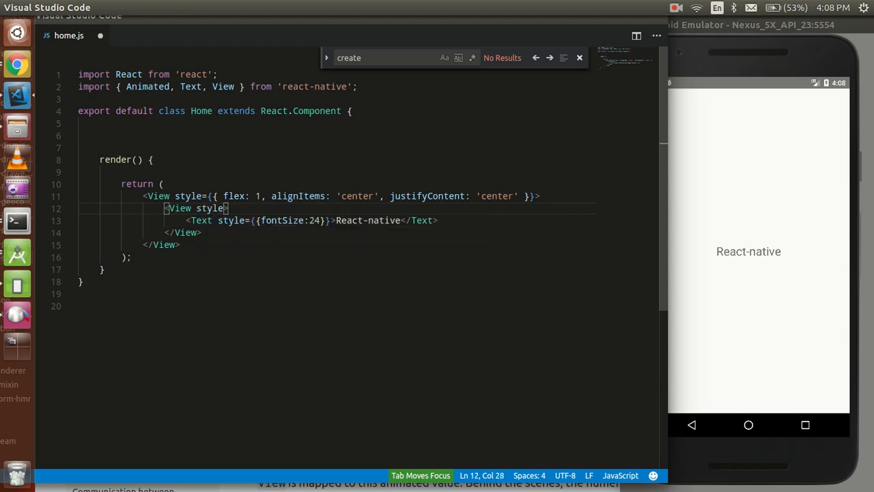
- Style the inner View with green background and padding 10, then begin a Text color
text(={{}})
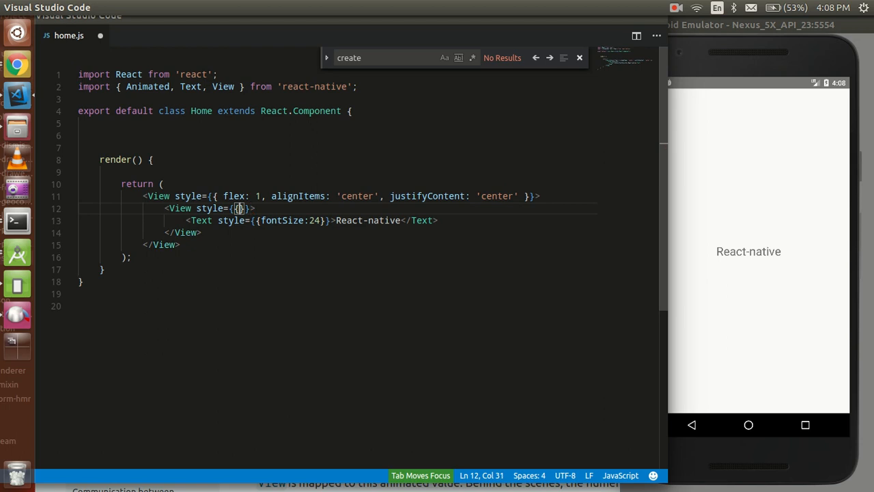
text(backgroundColor:')
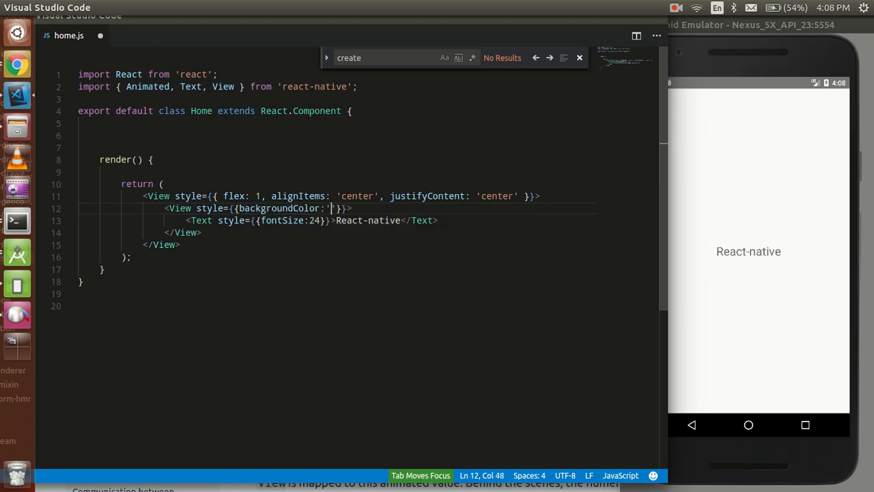
text(green)
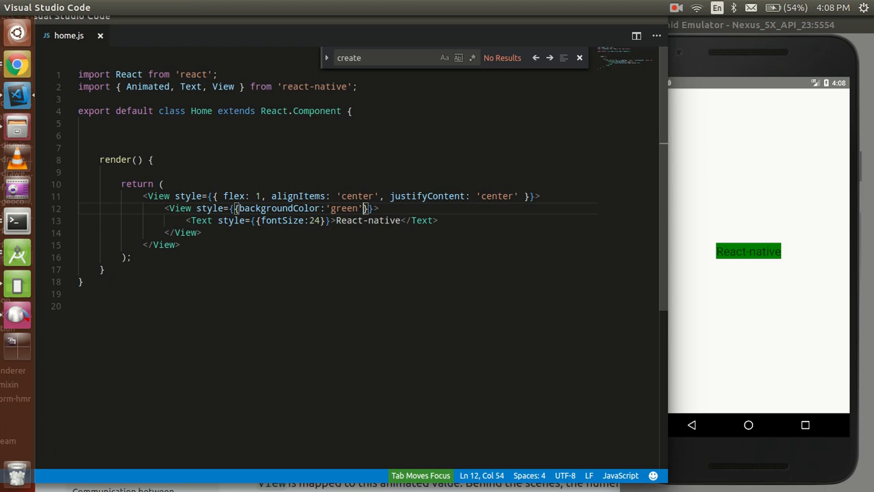
text(,)
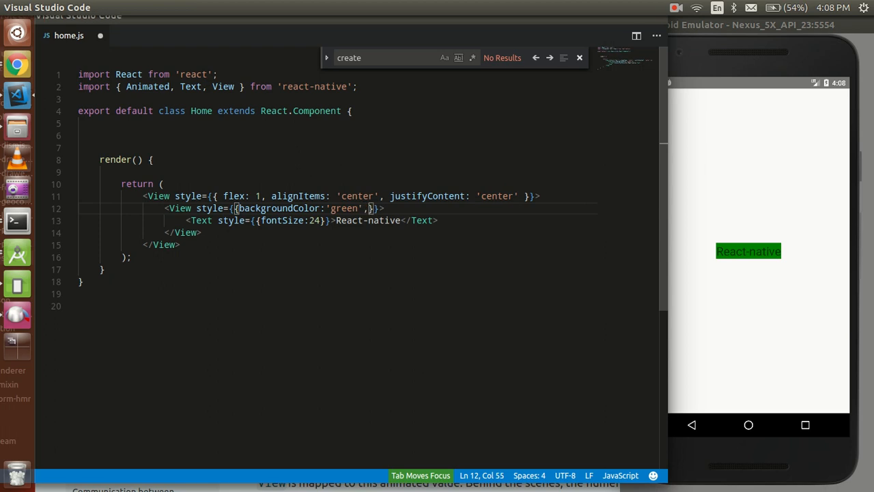
text(padding)
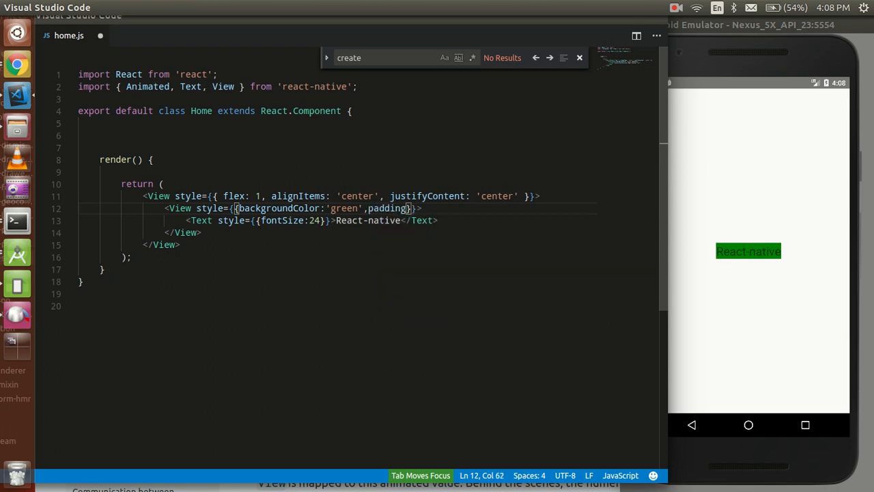
text(5)
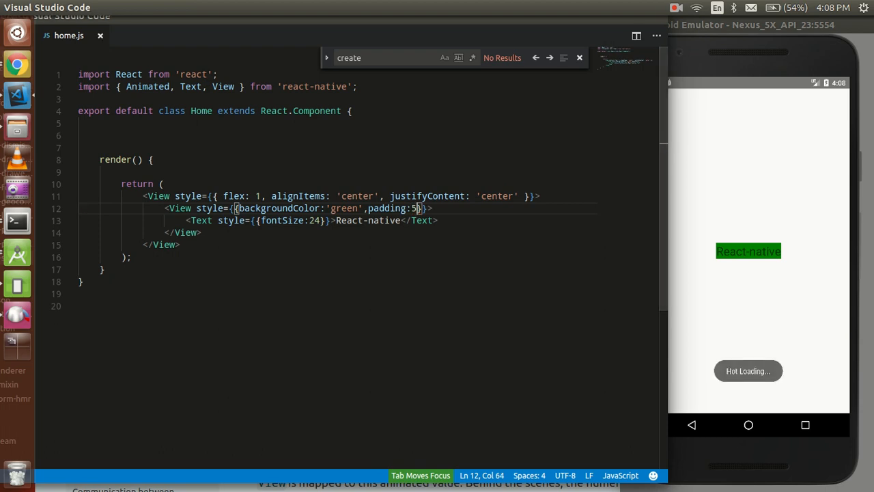
key(Backspace)
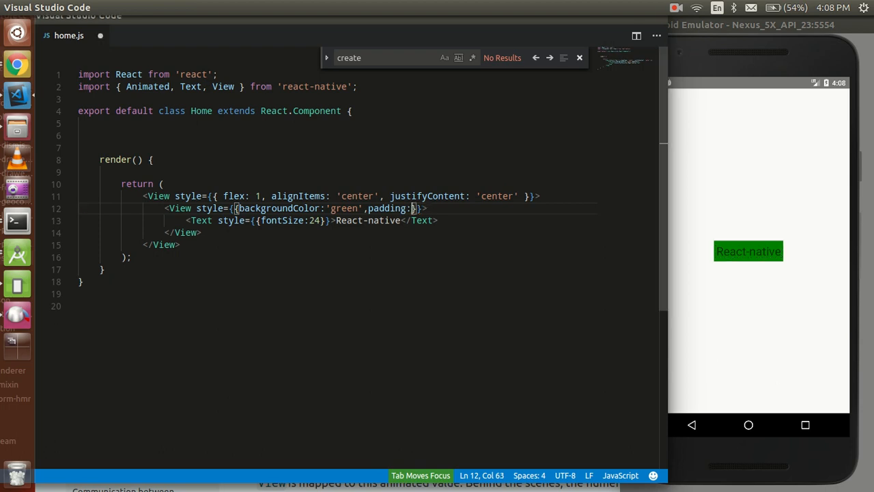
text(10)
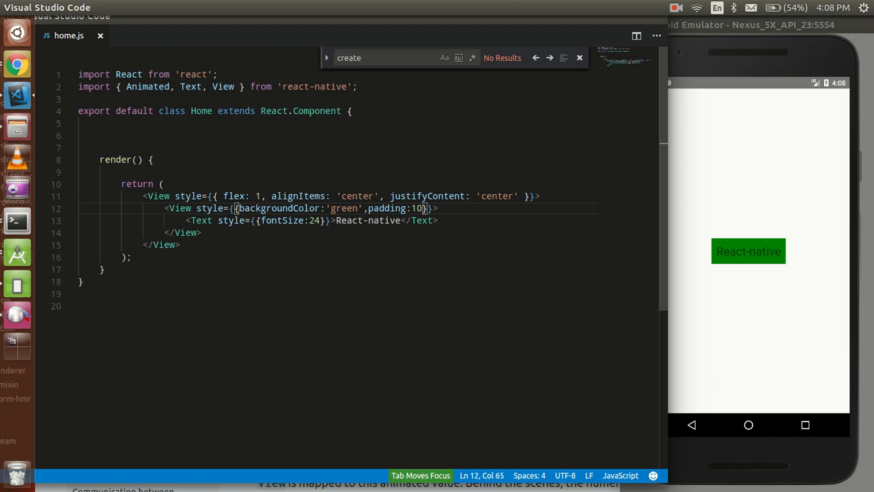
text(,color:')
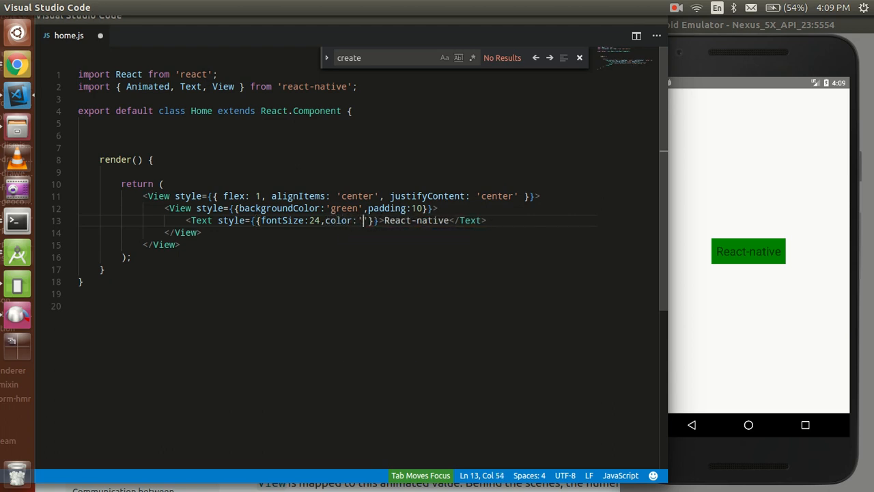
- Set the Text color value to '#fff'
text(#fff)
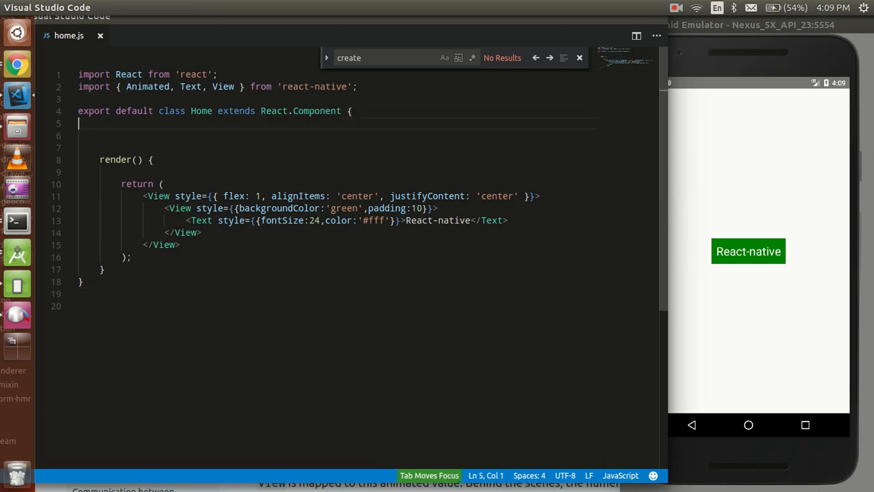
- Add a constructor() calling super(); to the Home class and select the block
text(c)
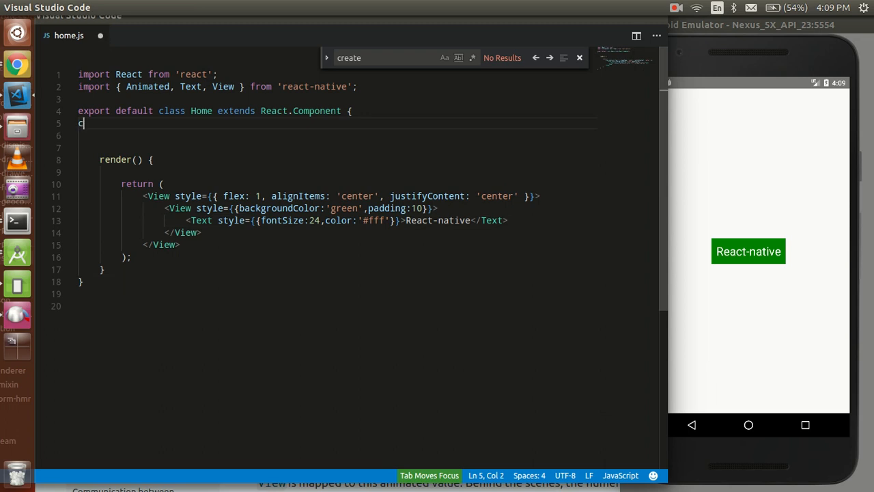
text(om)
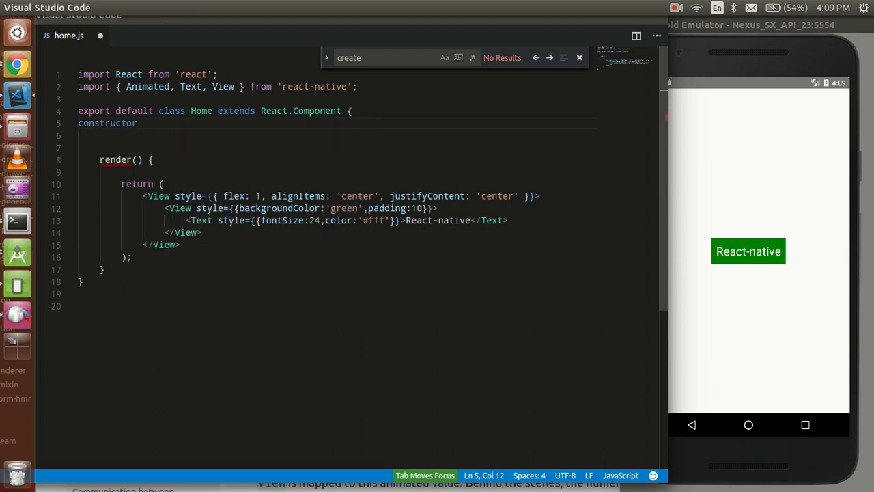
text(())
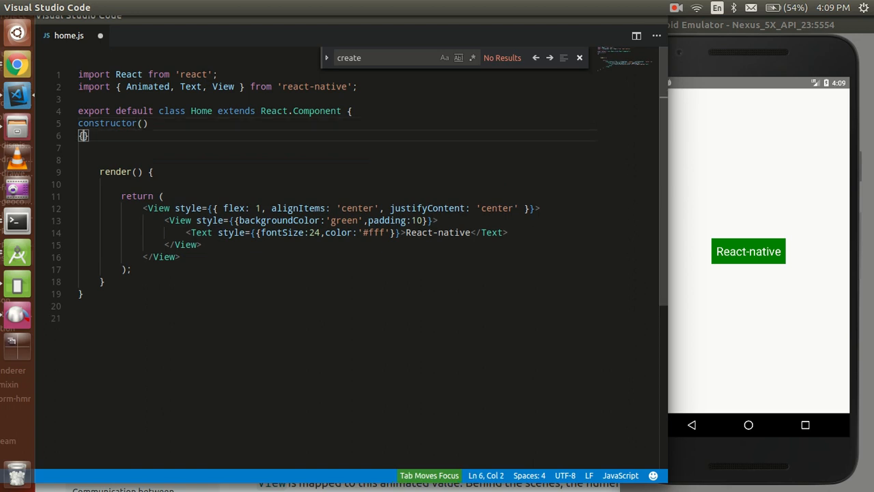
text(super)
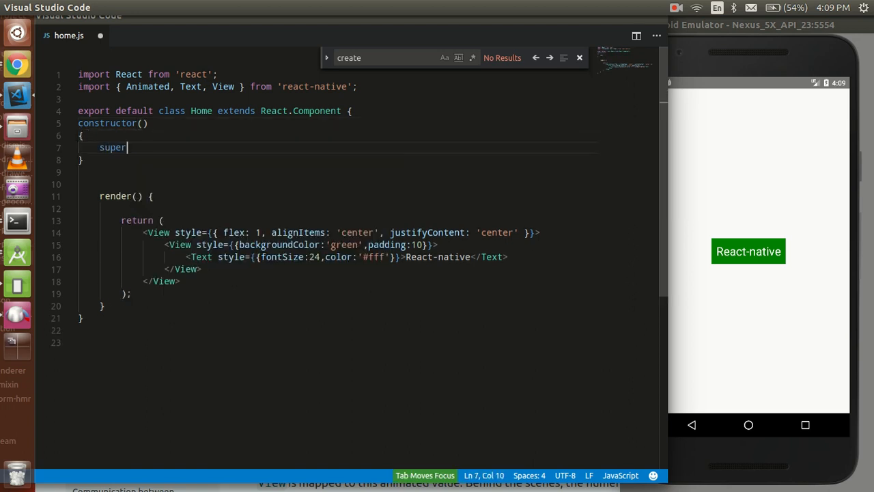
text(())
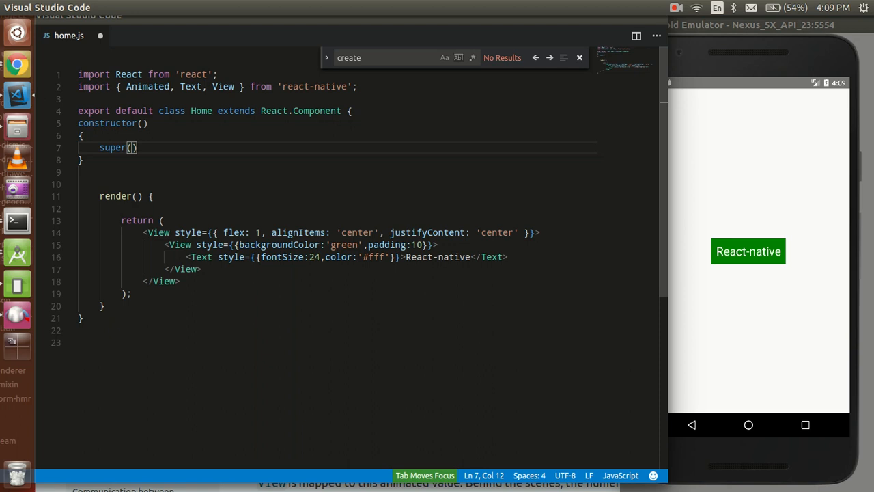
text(;)
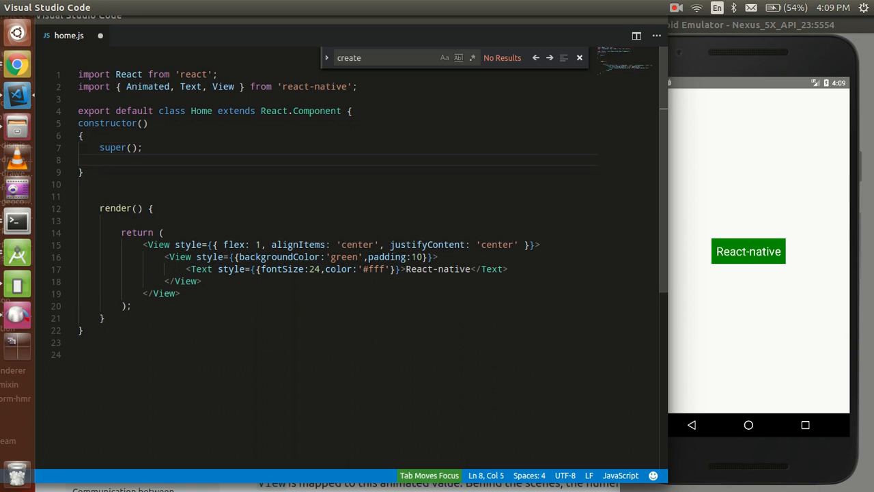
text(th)
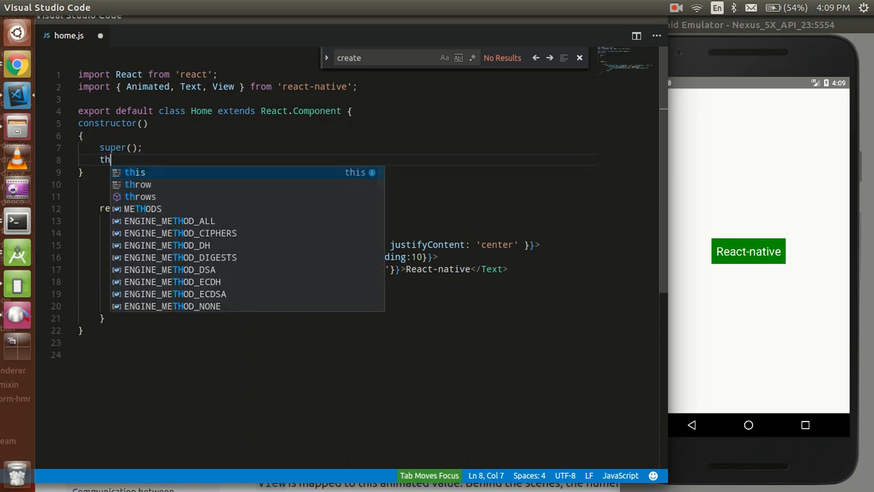
text(i)
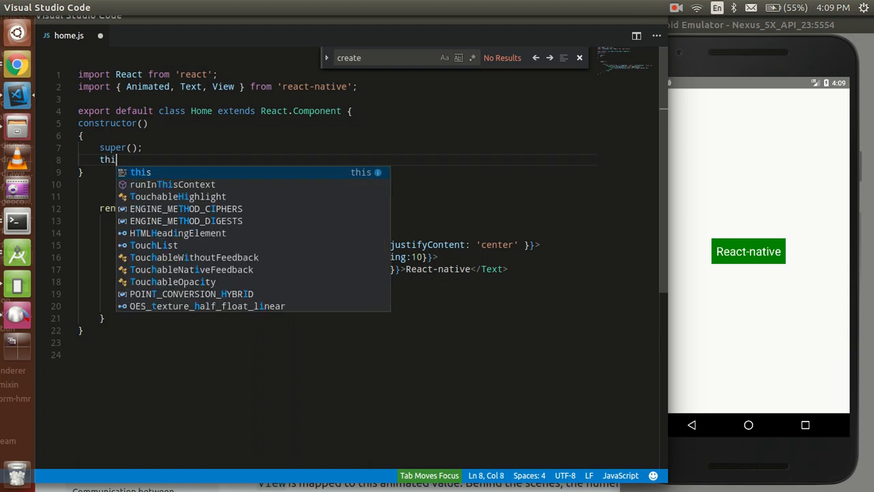
text(s.)
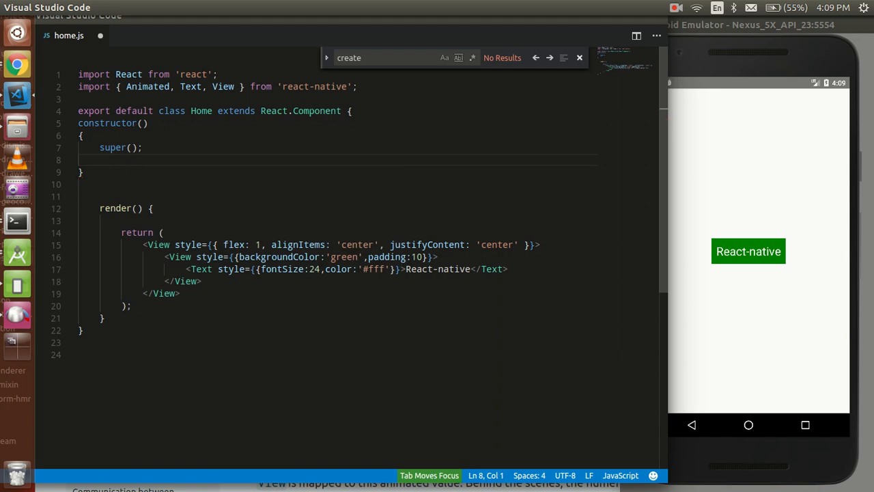
drag(78, 123, 82, 172)
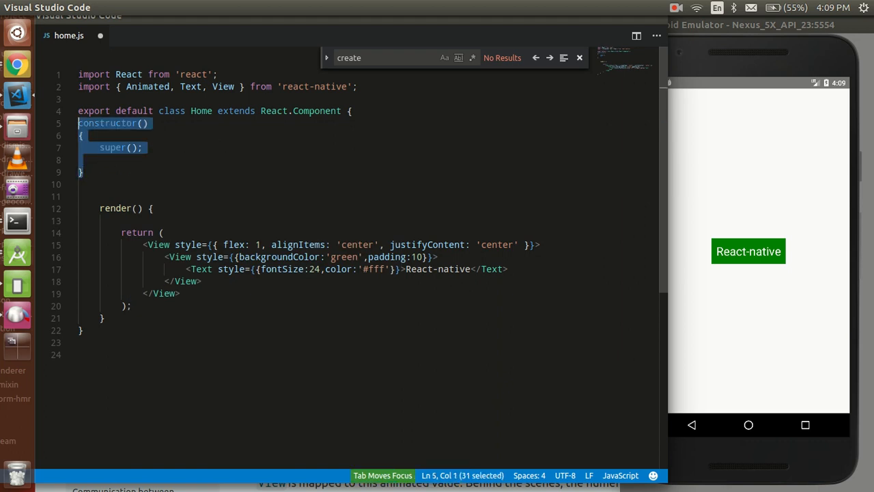
- Delete the constructor and start a state object with a fadeAmin entry
key(Delete)
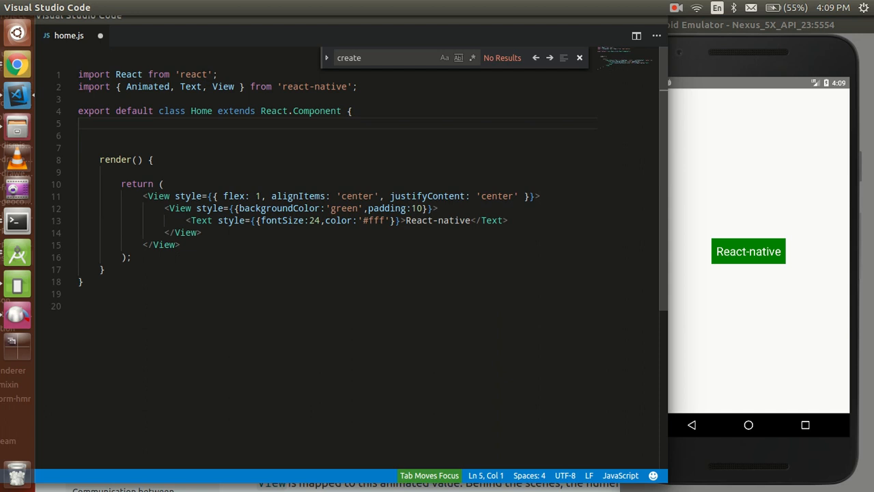
text(state)
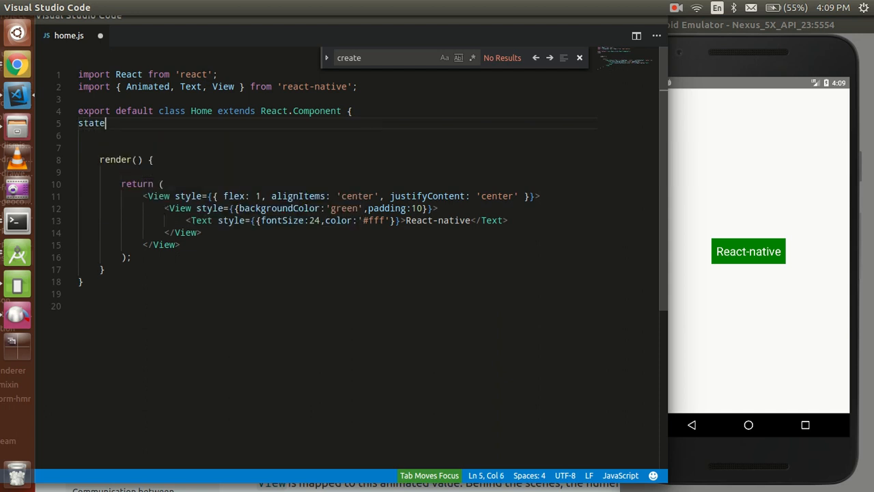
text(=)
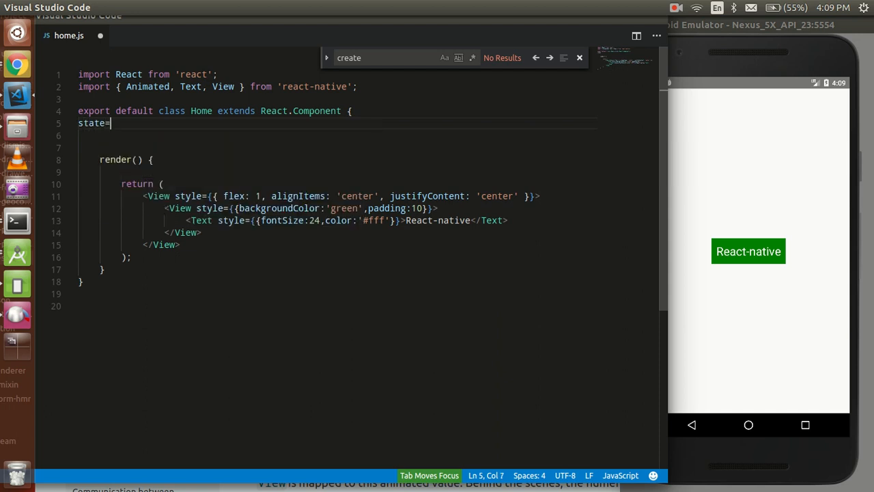
text({)
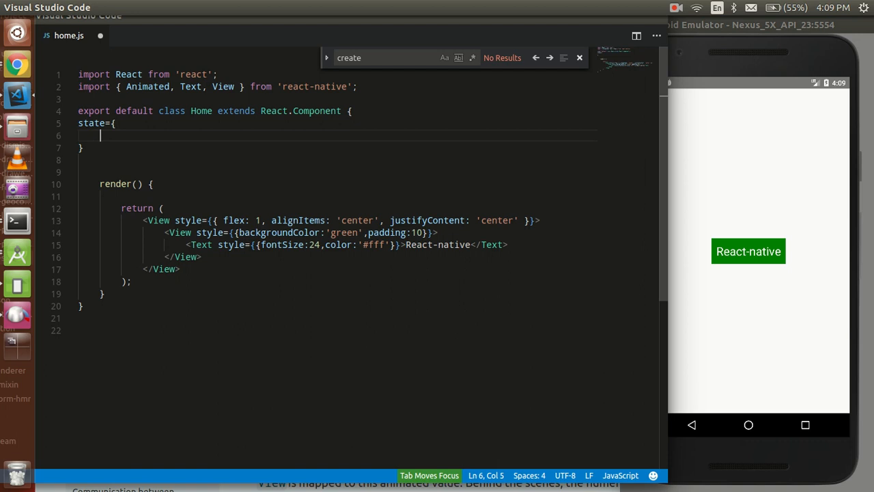
text(fad)
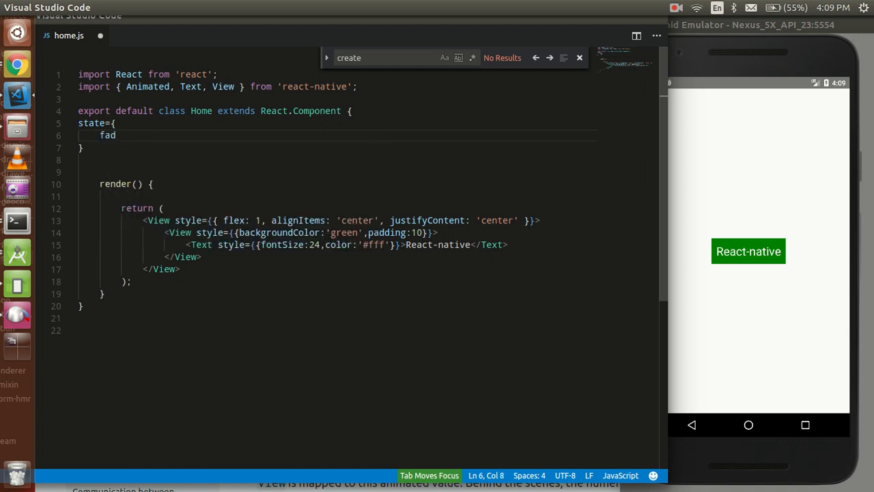
text(e)
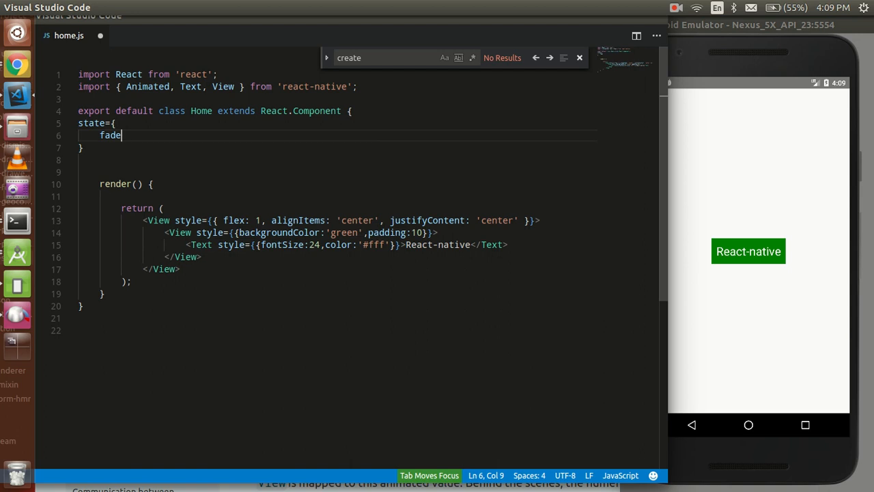
text(Amin)
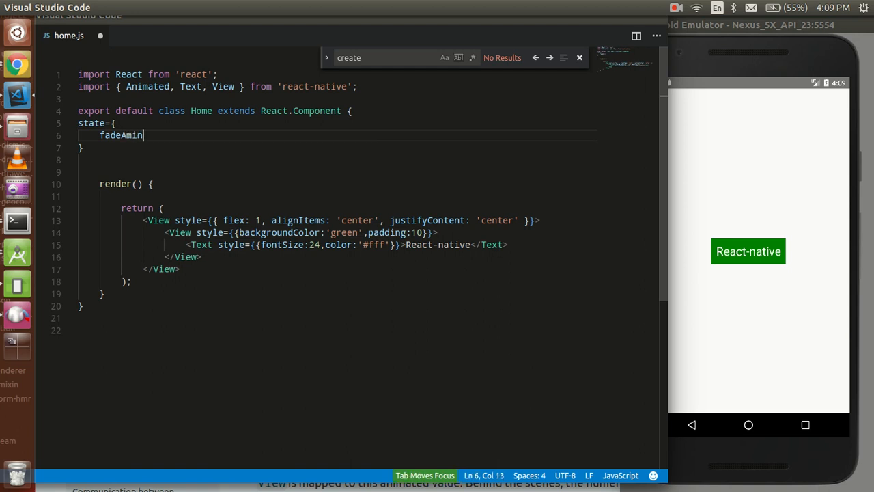
- Initialise fadeAmin as new Animated.Value(1) and save
key(BackSpace)
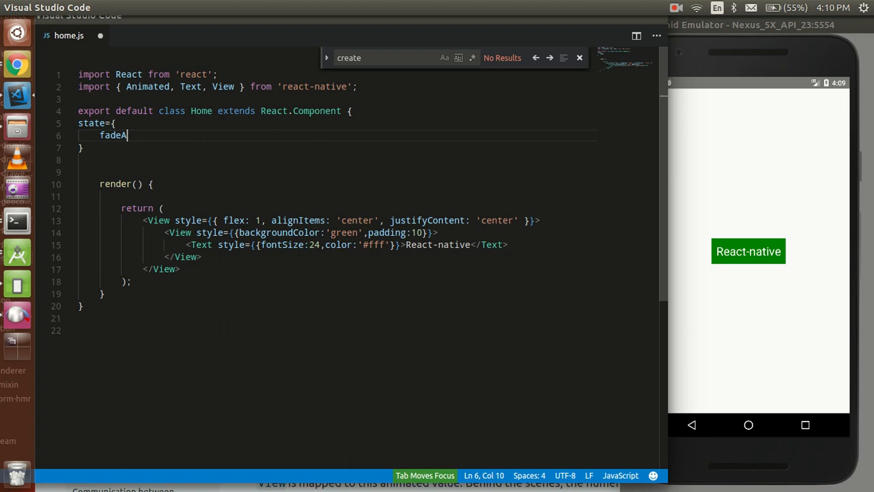
text(min)
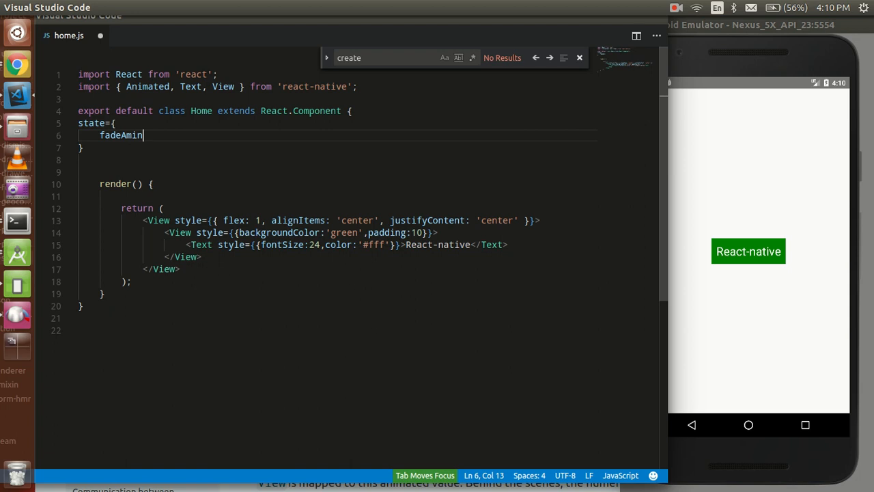
text(:)
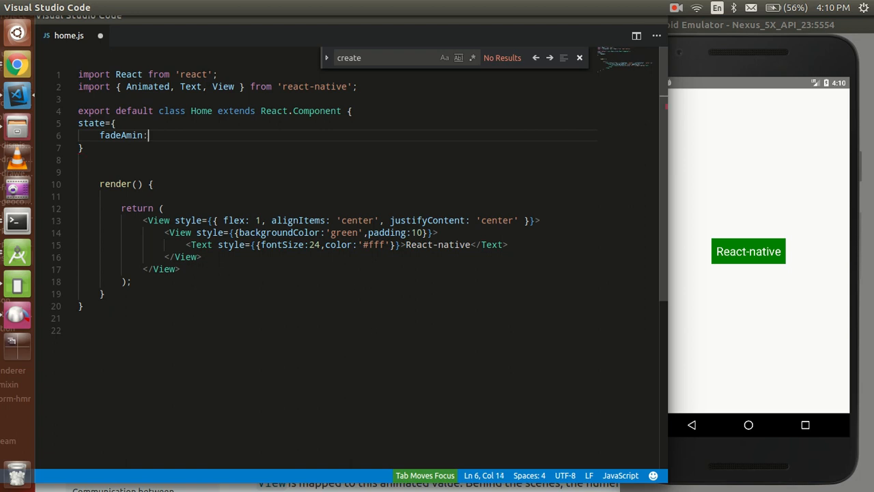
text(new)
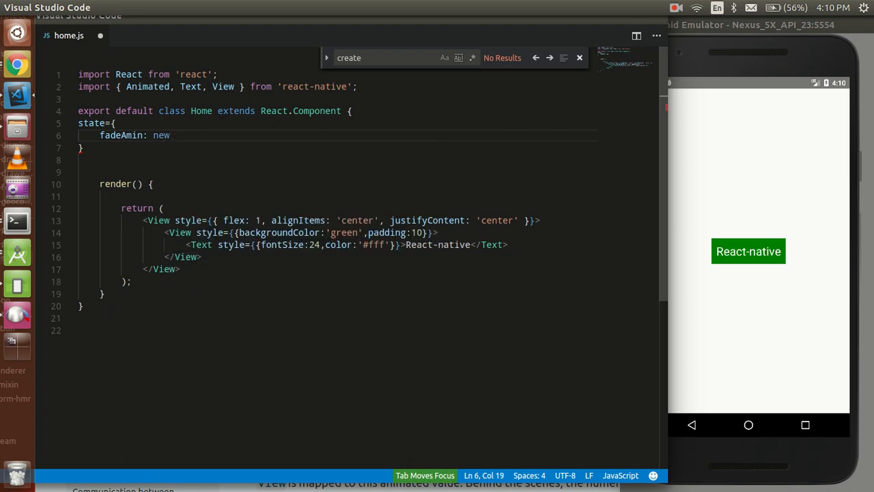
text(AN)
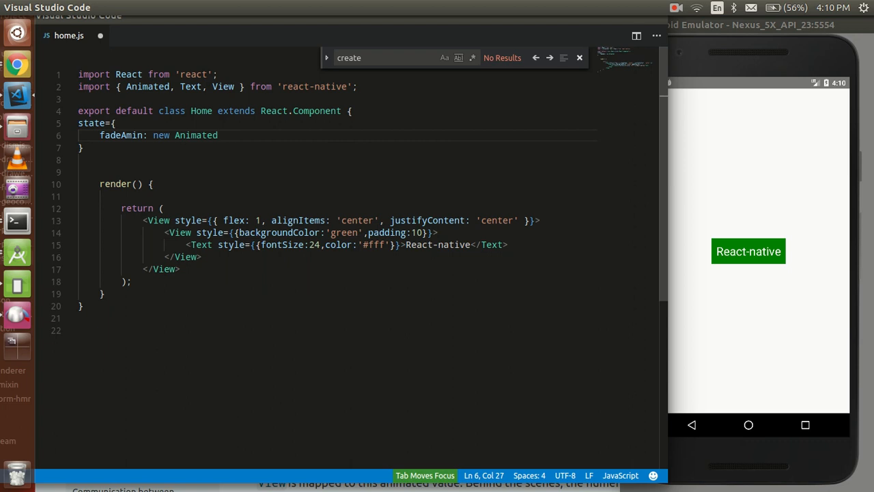
text(.Value())
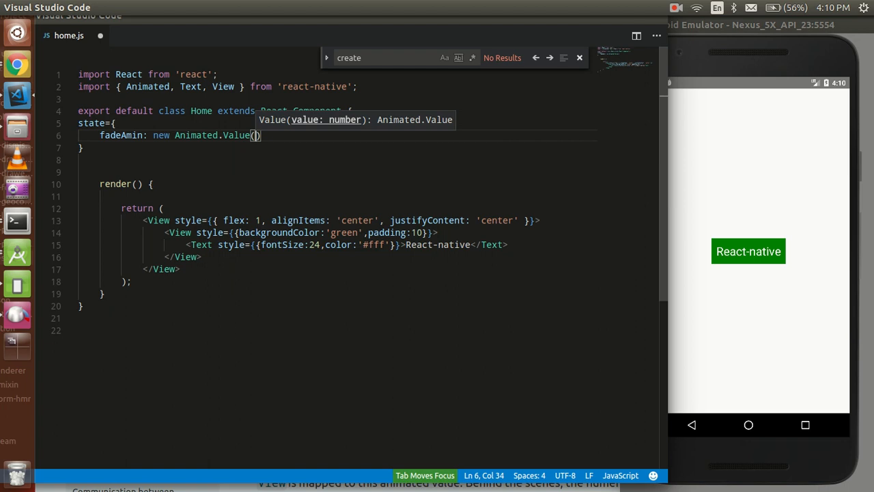
text(1)
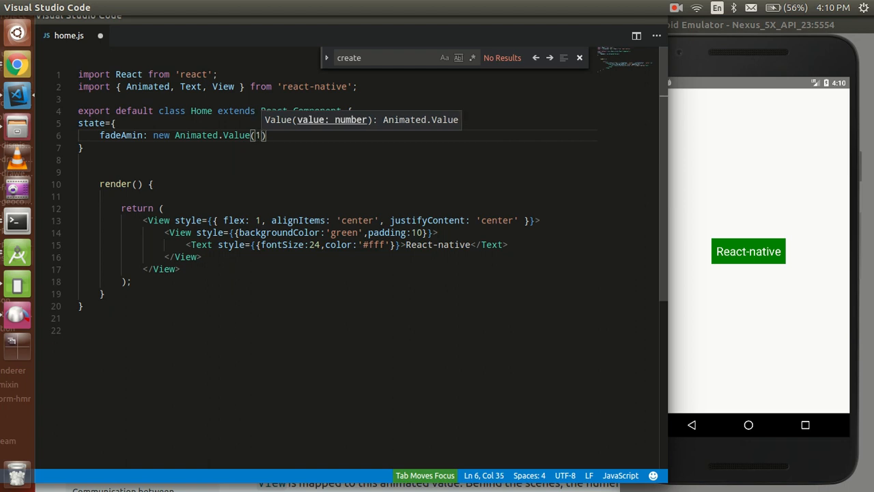
key(ctrl+s)
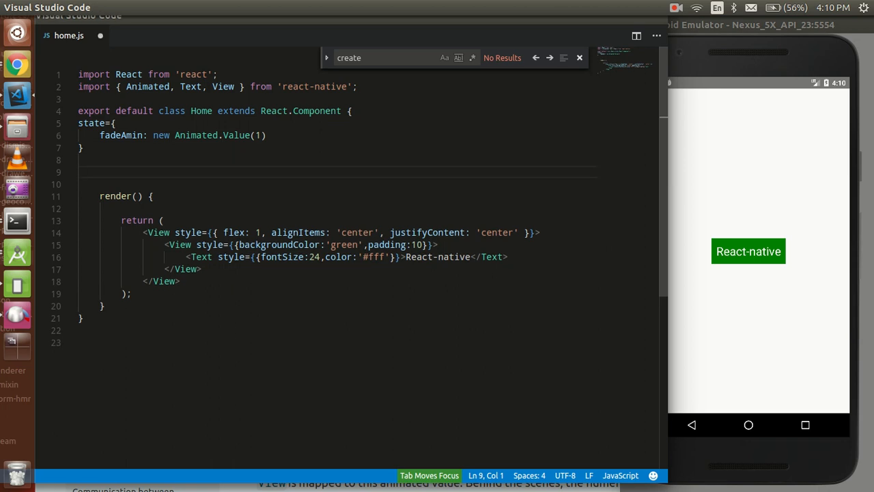
- Add a componentDidMount() method containing an Animated.timing() call
text(componentDidMount()
click(336, 184)
text({)
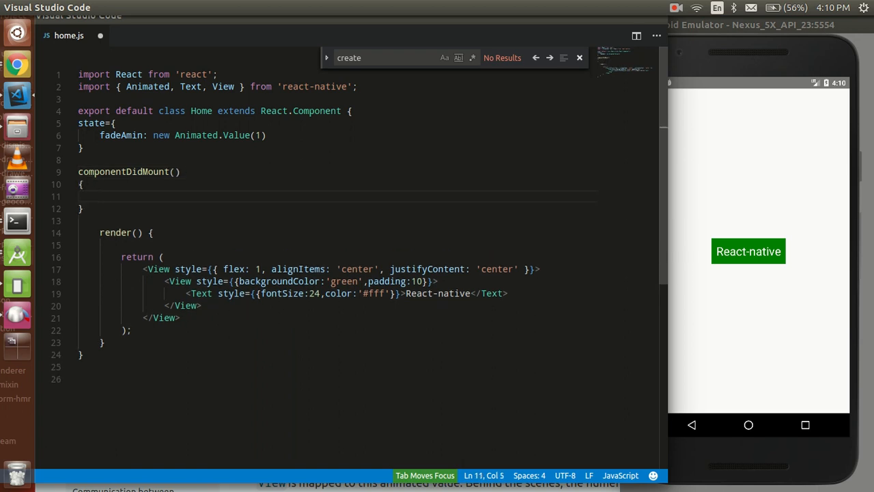
text(An)
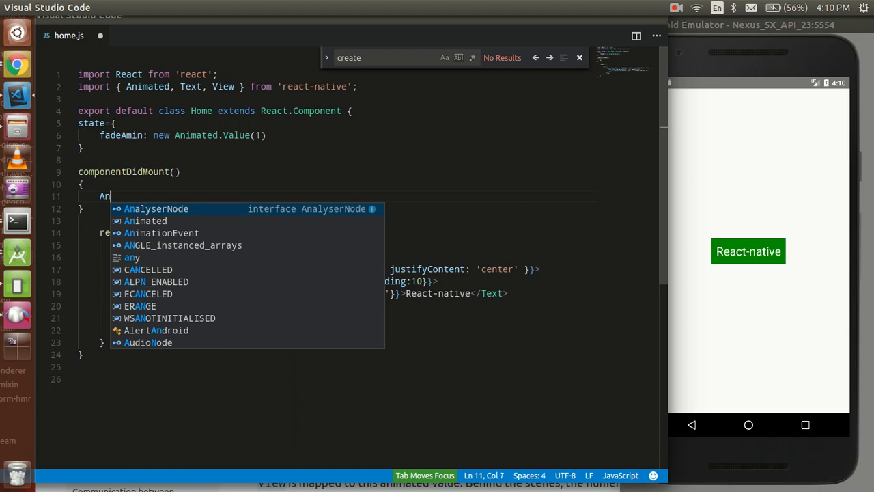
text(i)
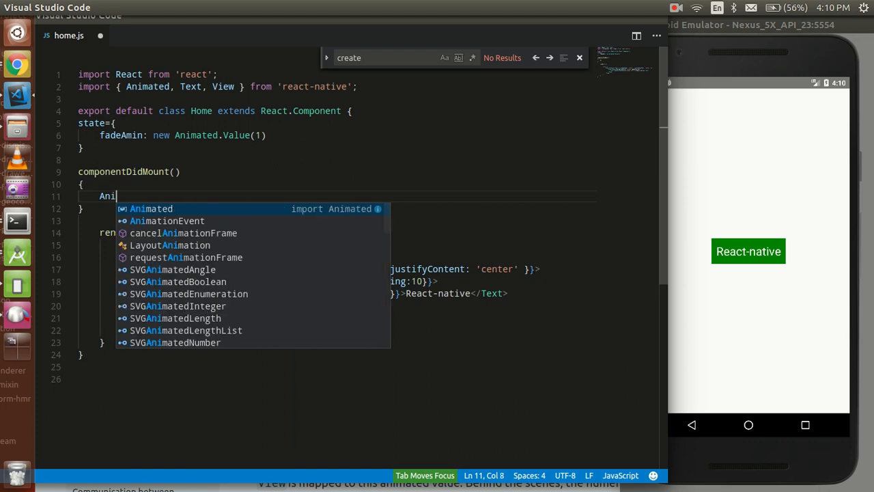
text(mated.)
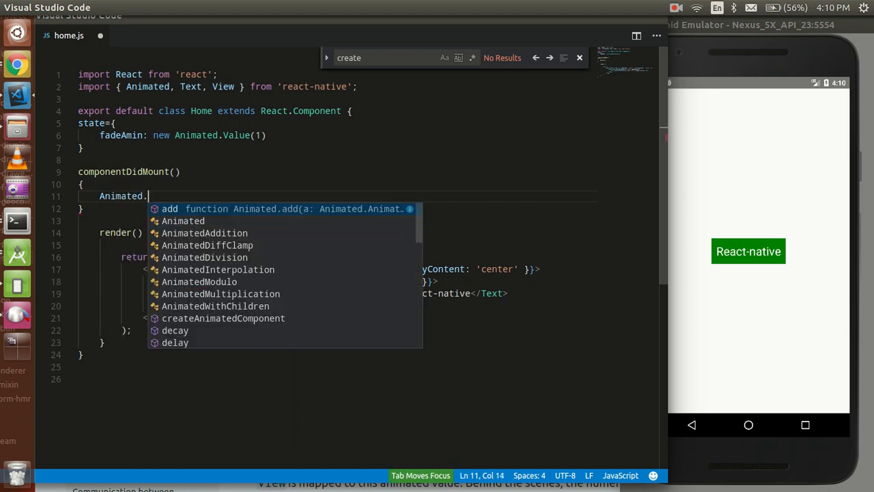
text(Ti)
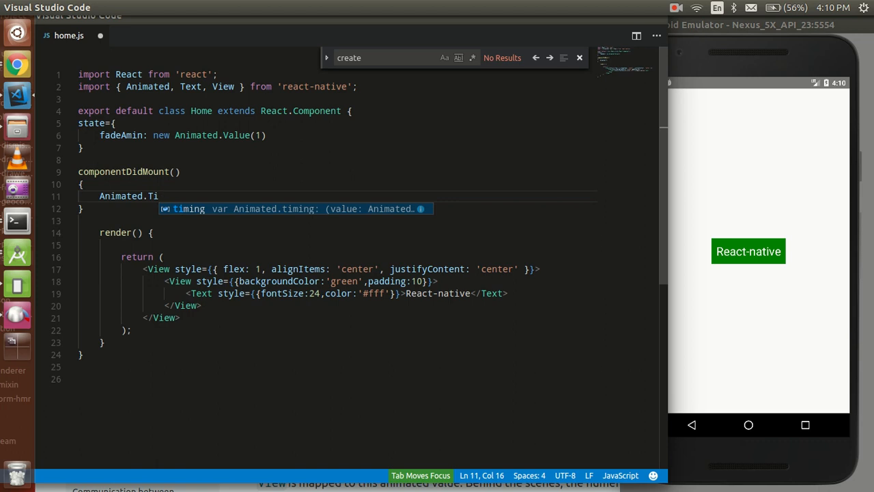
text(ming())
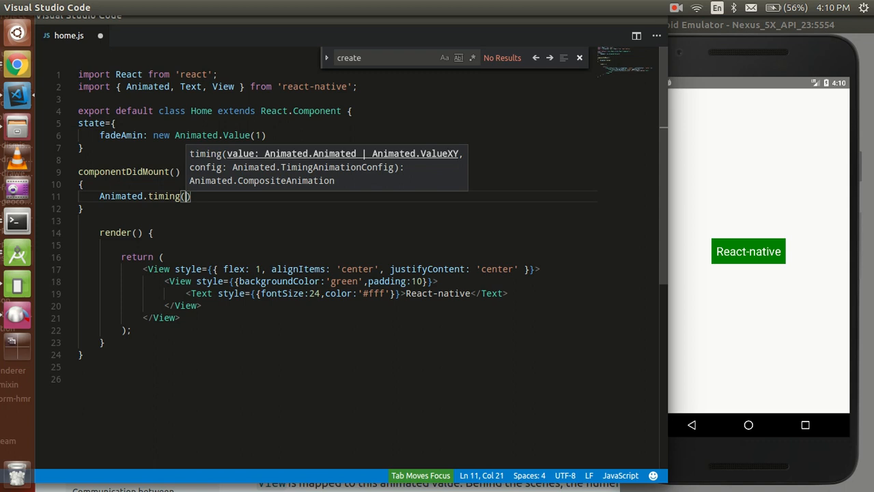
text(thu)
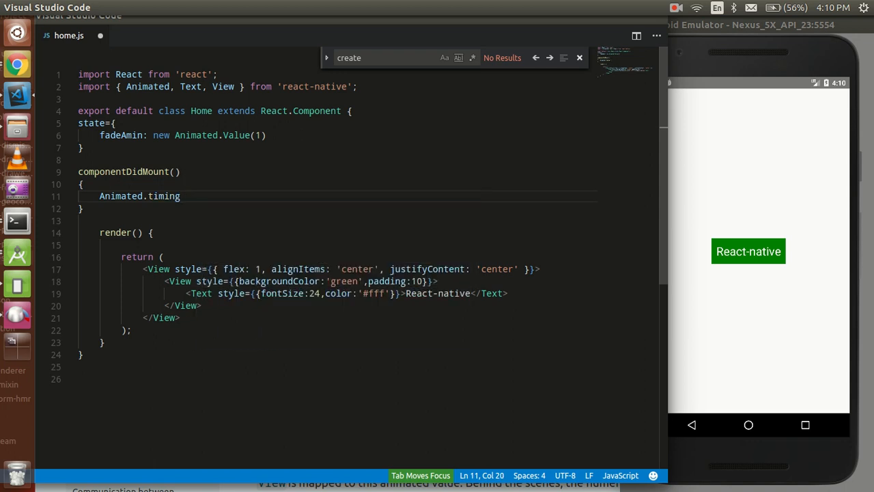
text(()
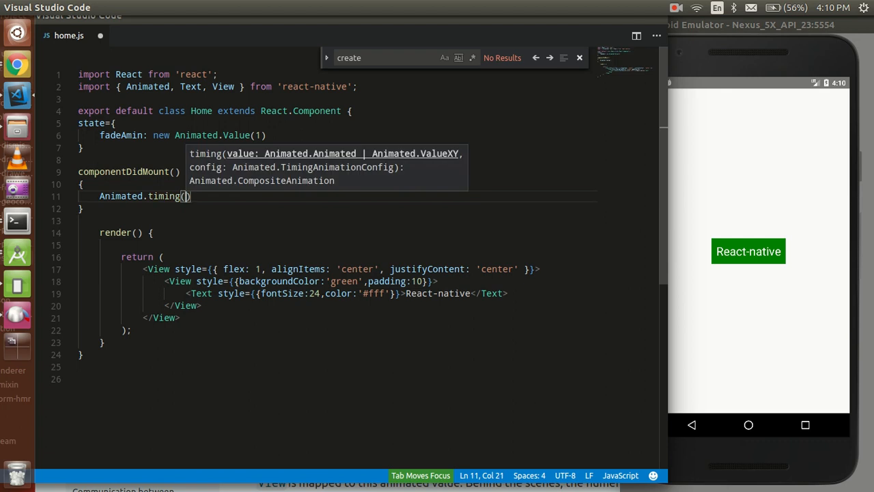
- Pass this.state.fadeAmin with { toValue: 0, duration: 2000 } to Animated.timing
text(thi)
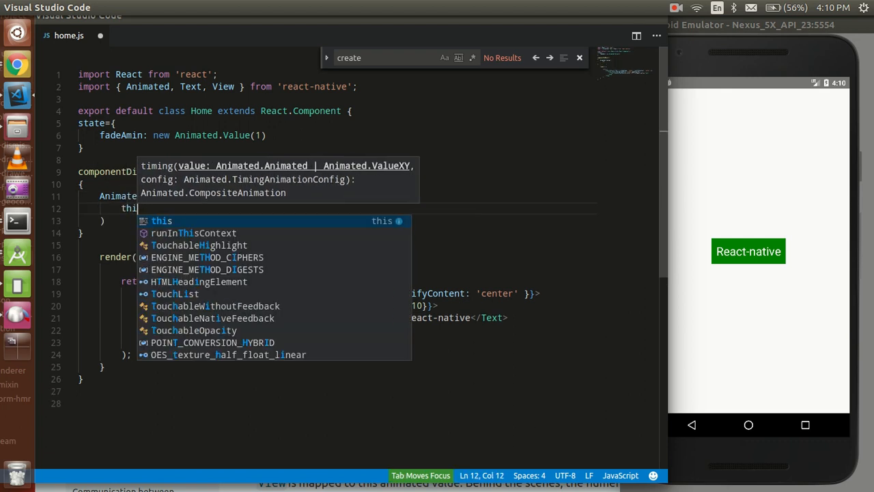
text(s.state.fadeAmin)
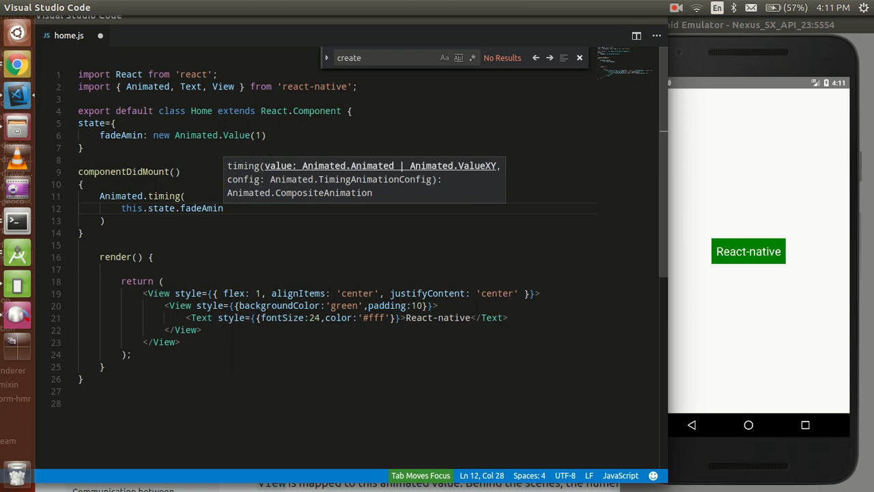
text(,)
text(va)
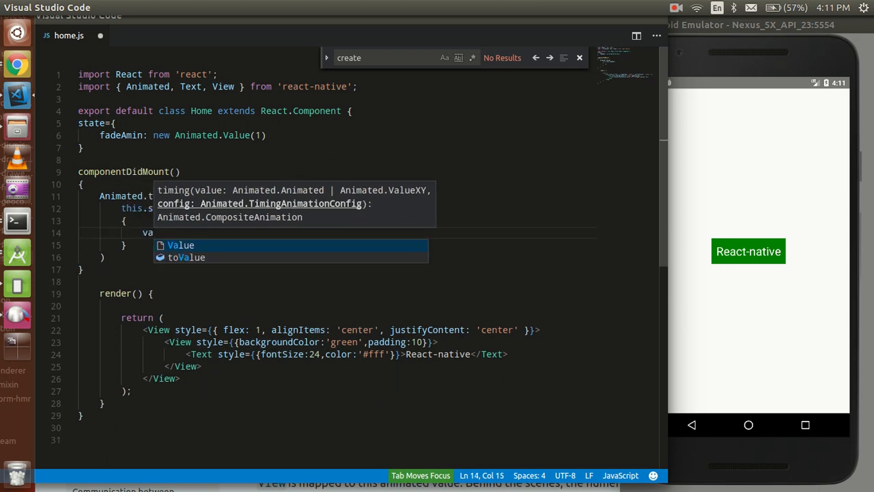
text(toValue)
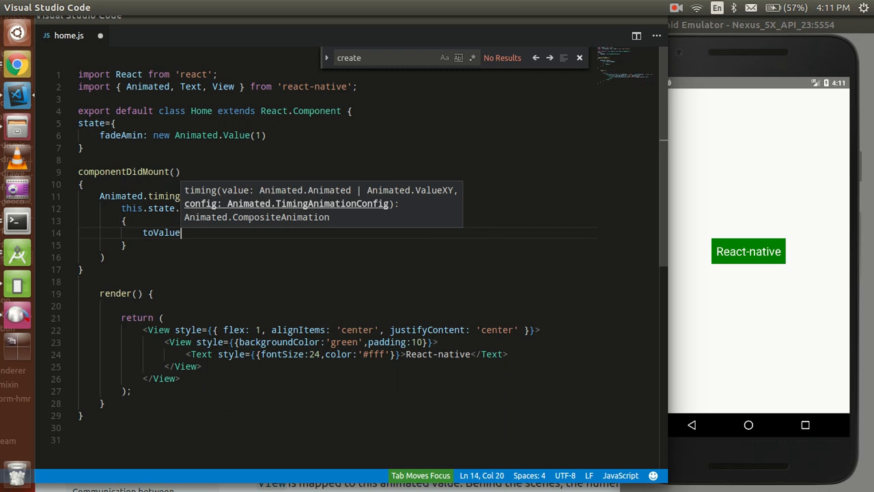
text(:)
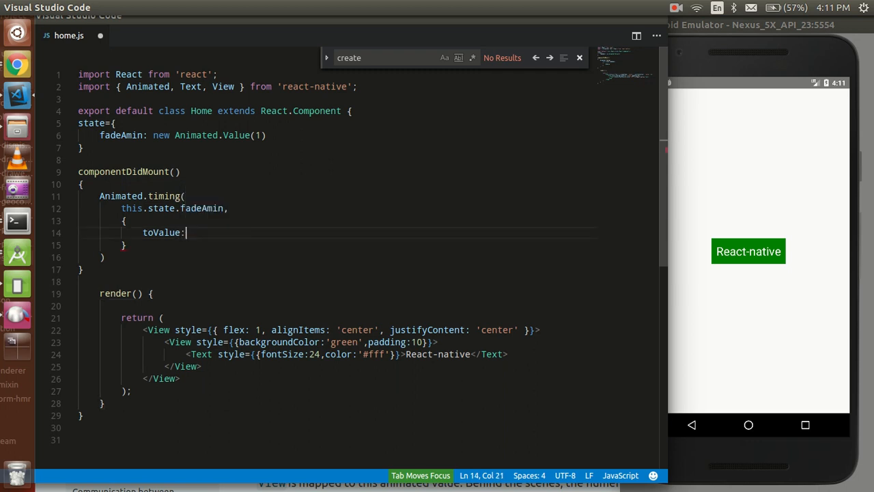
text(0)
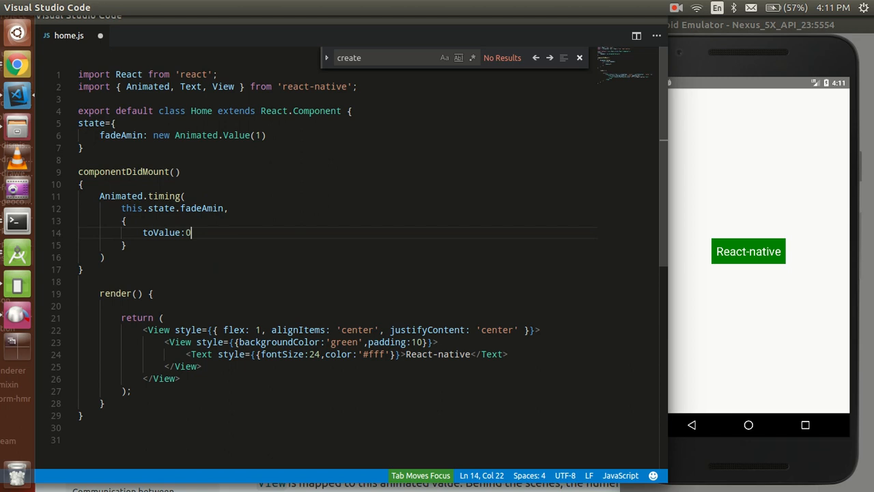
text(,)
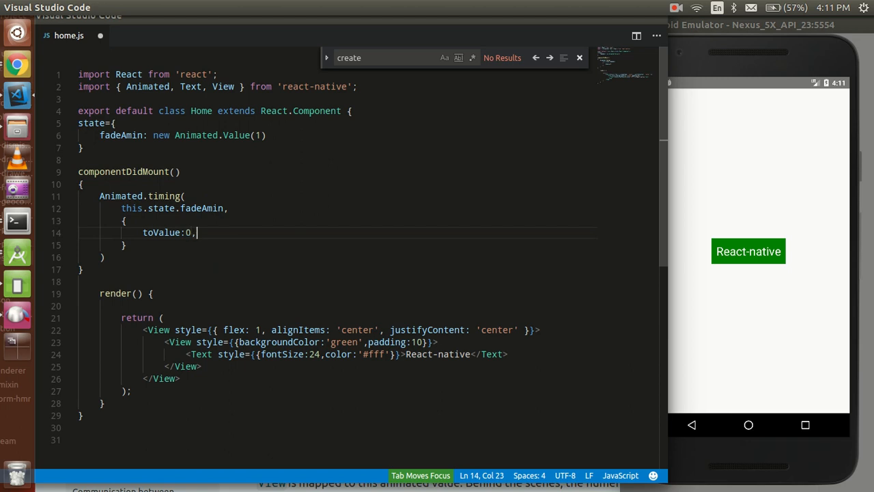
text(du)
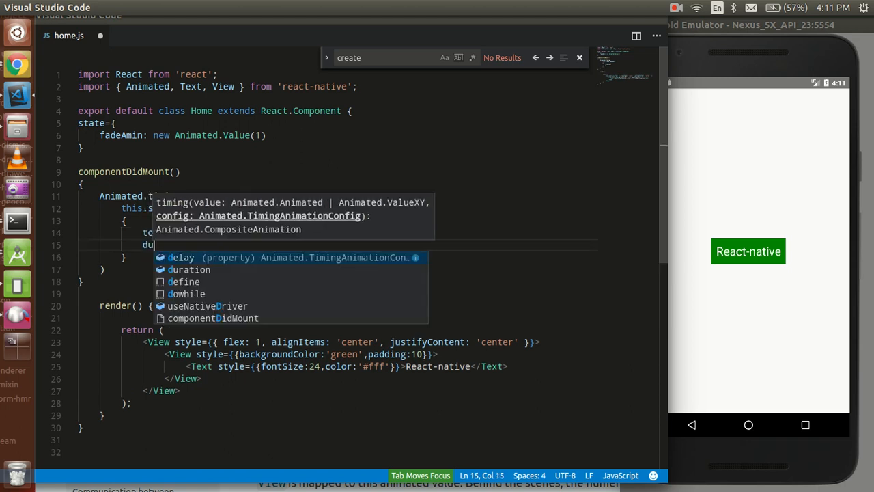
text(ration:)
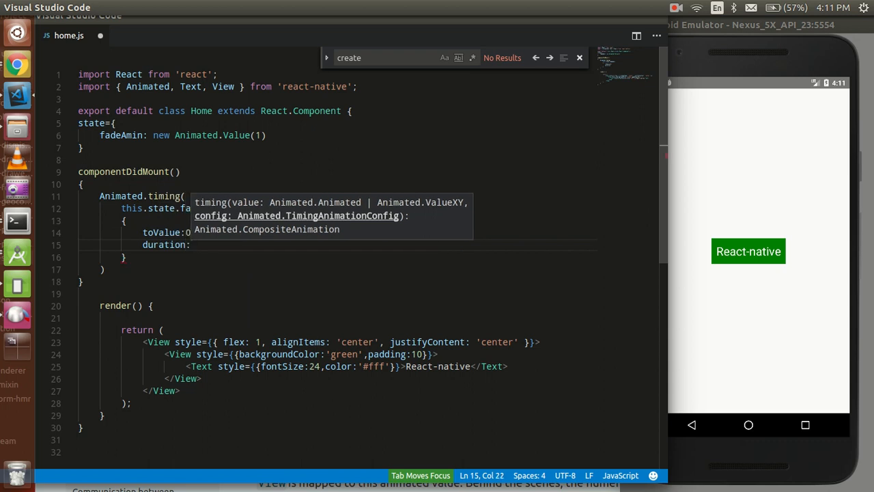
text(20)
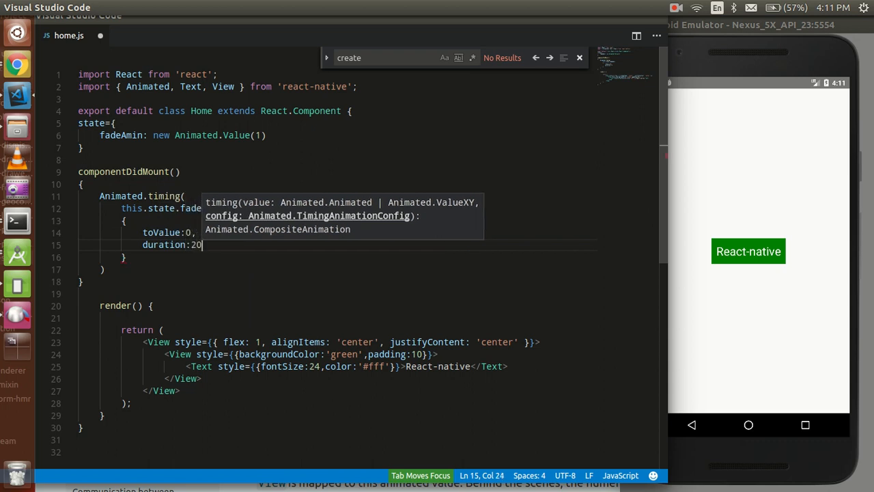
text(00)
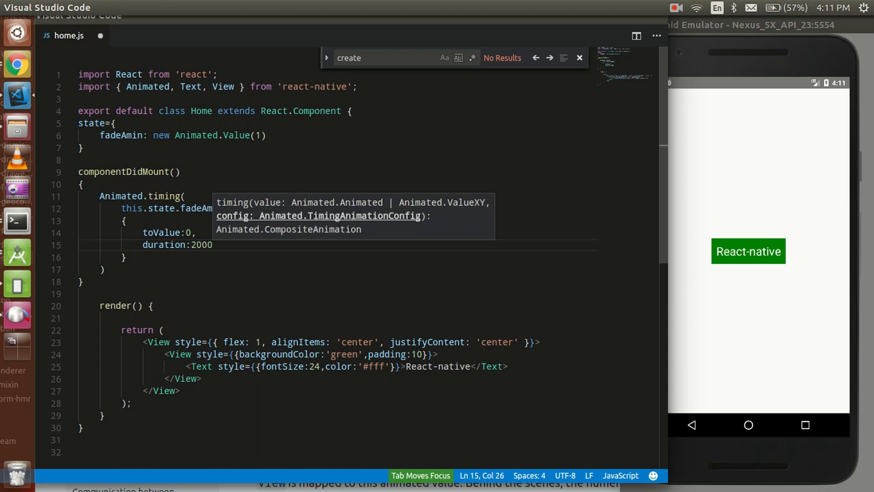
text(,)
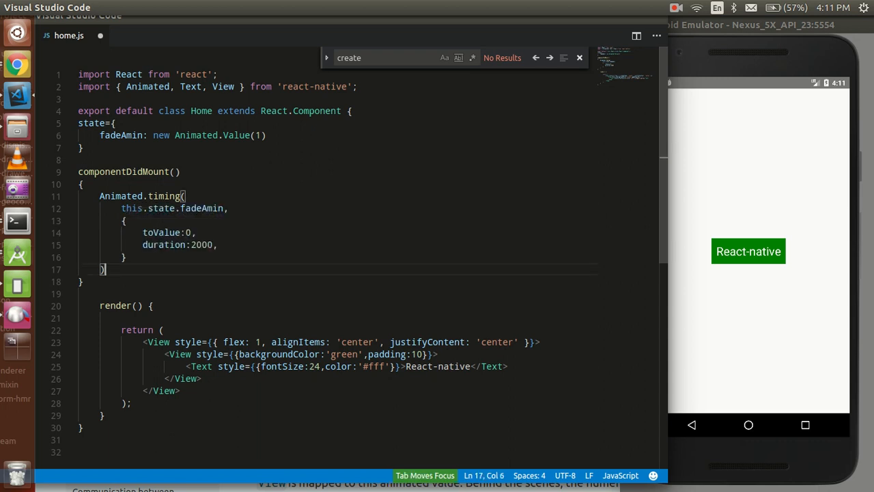
- End the Animated.timing call in componentDidMount with .start() so the fade runs
text(.state)
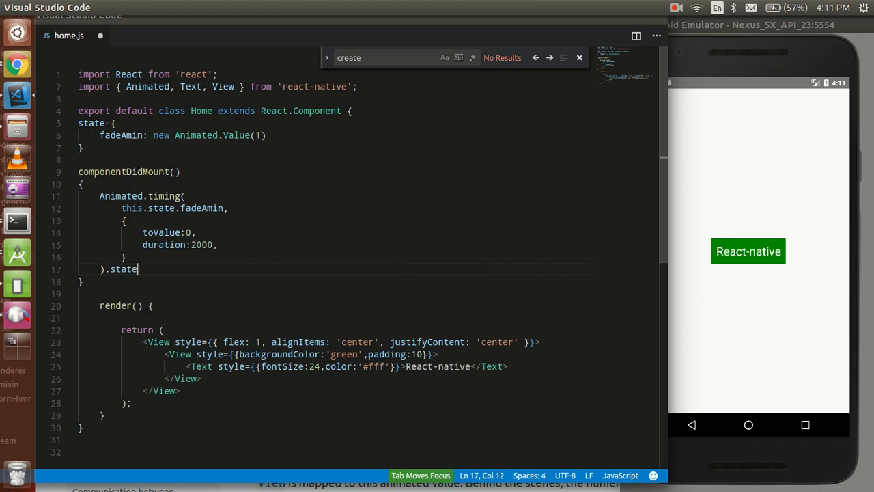
text(()
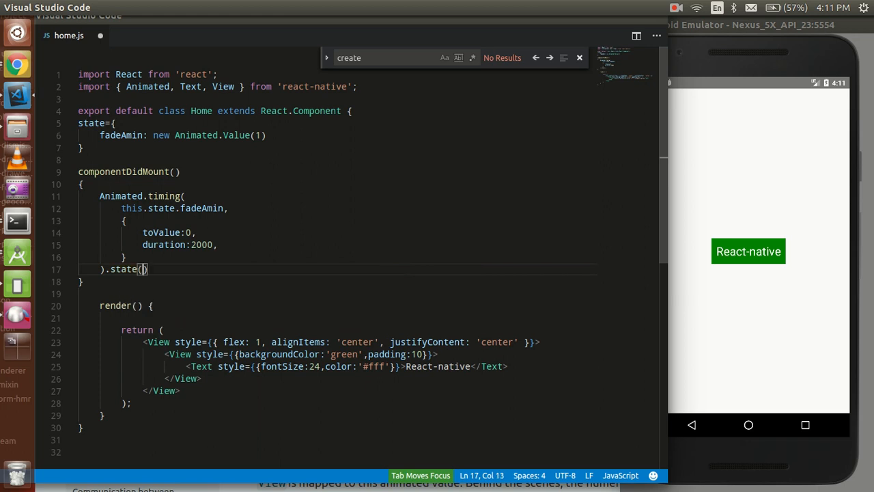
text(start)
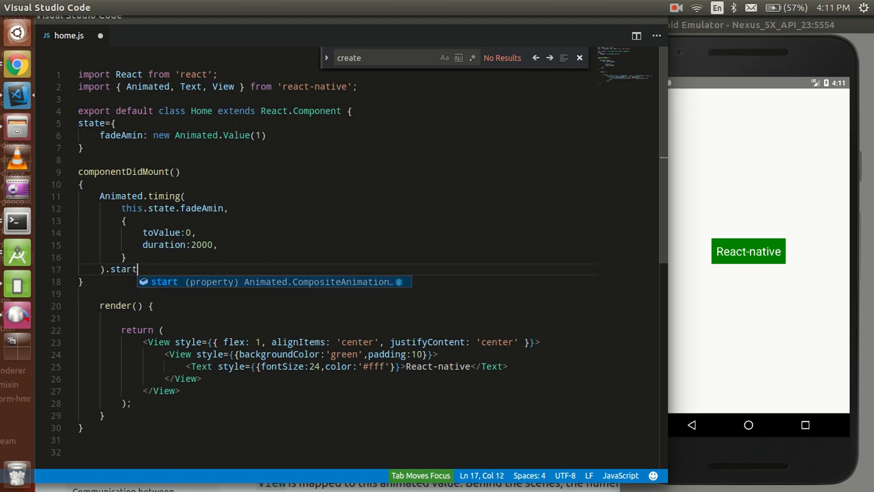
text(())
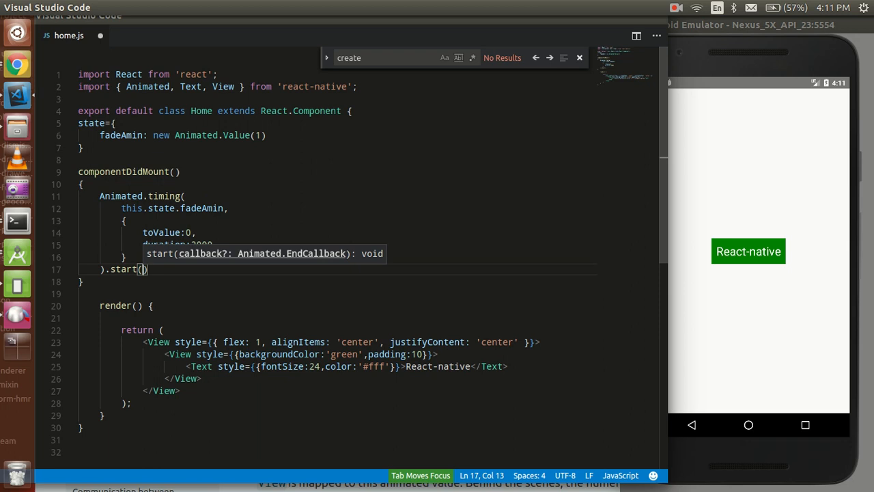
click(676, 8)
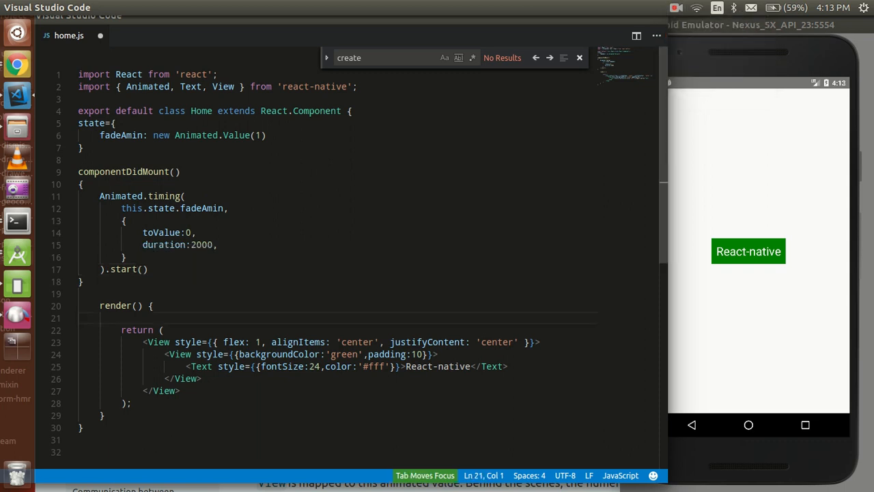
- Add let {fadeAmin}=this.state at the top of render()
text(let)
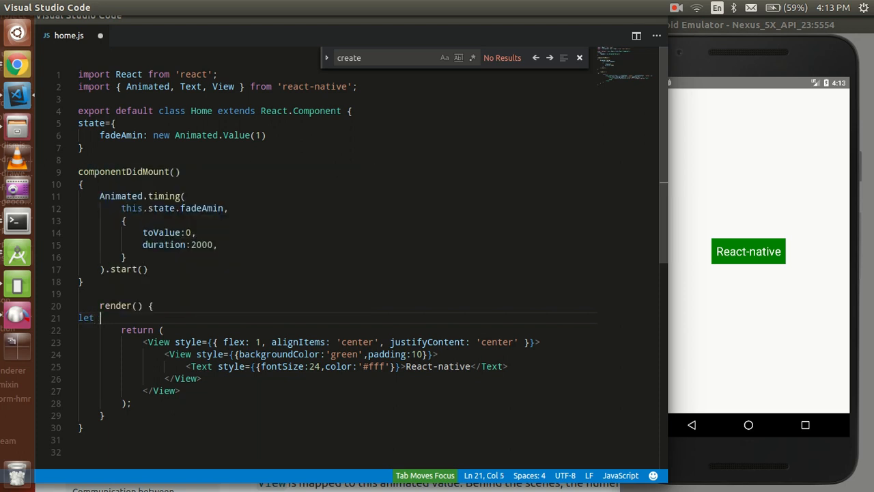
text({)
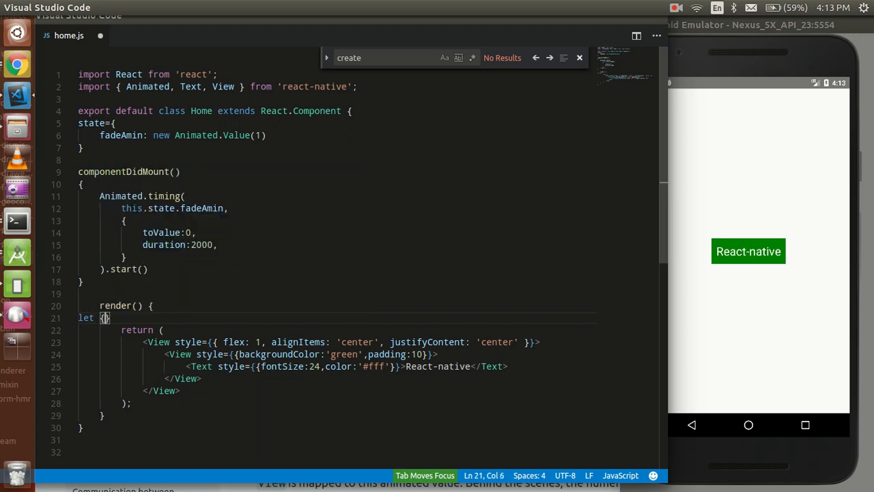
text(f)
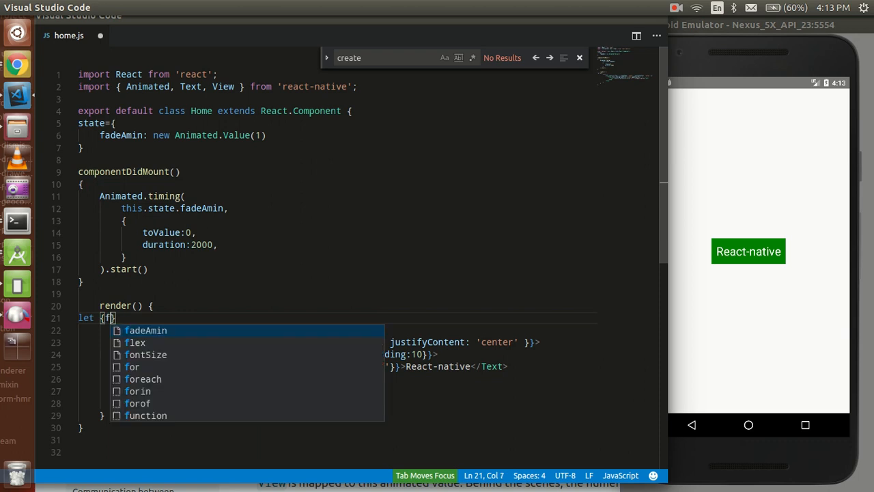
text(adeAmin)
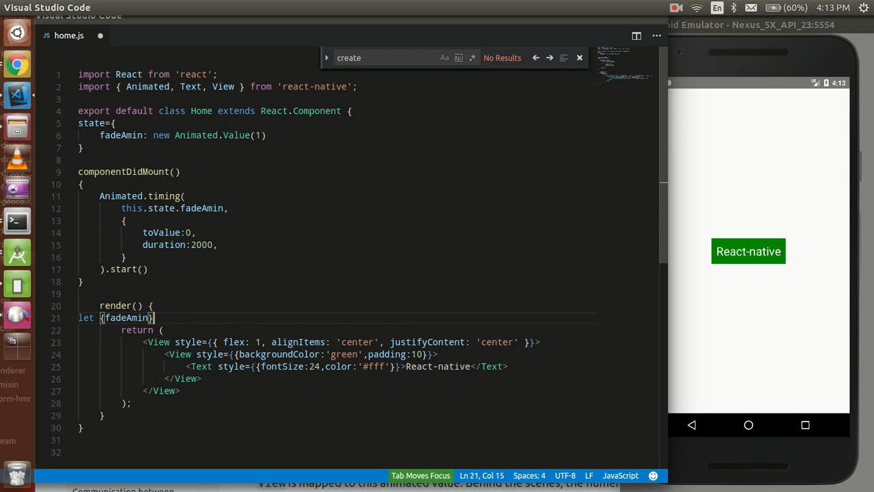
text(=t)
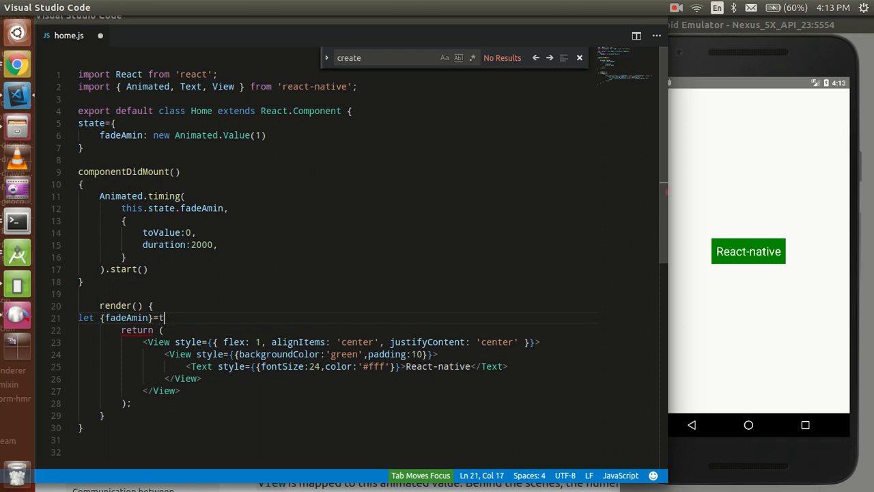
text(his)
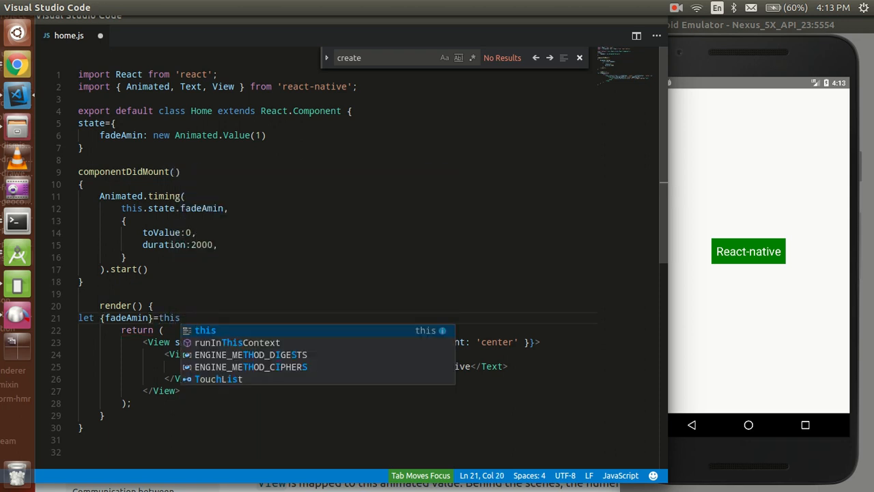
text(.state)
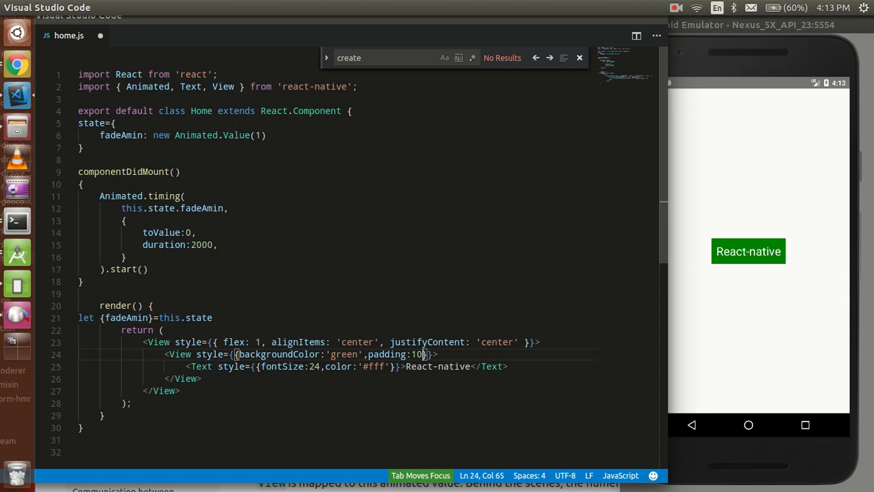
- Add opacity:fadeAmin to the inner View style, rename it Animated.View, and save home.js
text(,opacity:fadeAmin)
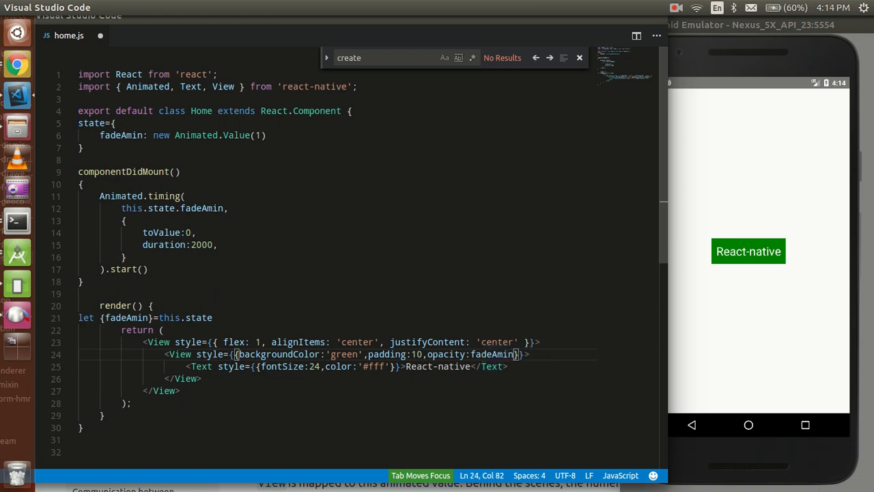
double_click(148, 87)
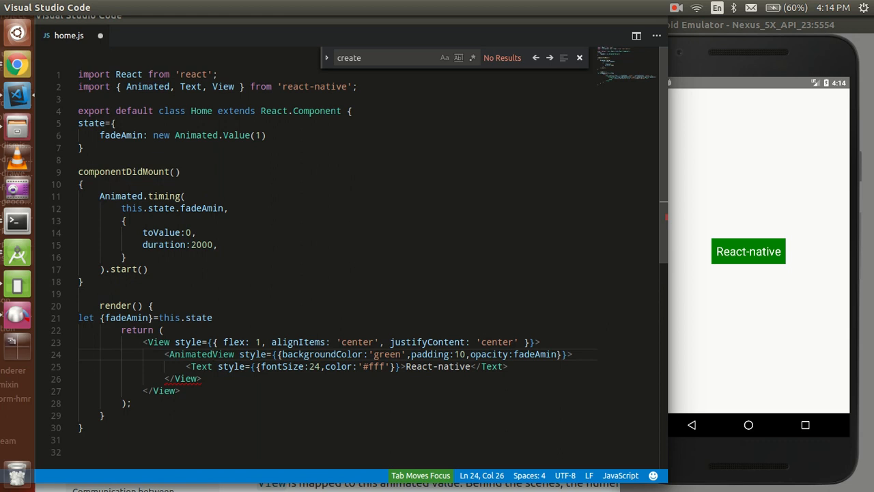
text(n)
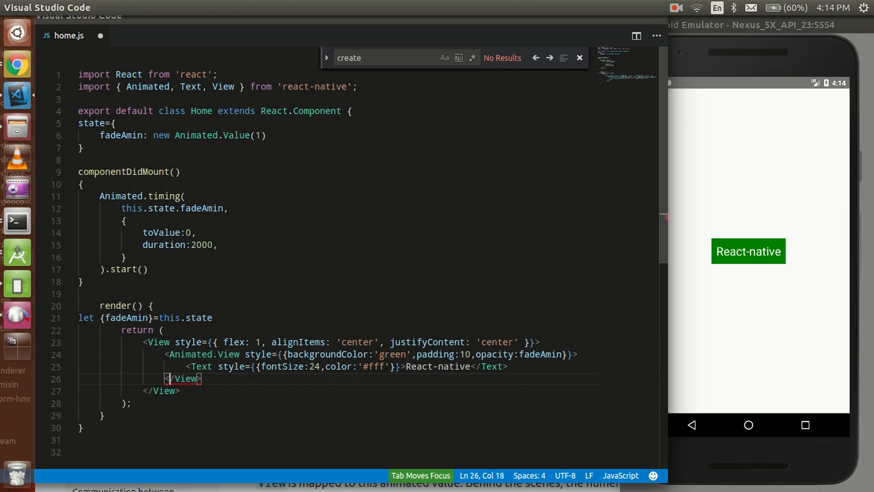
text(.)
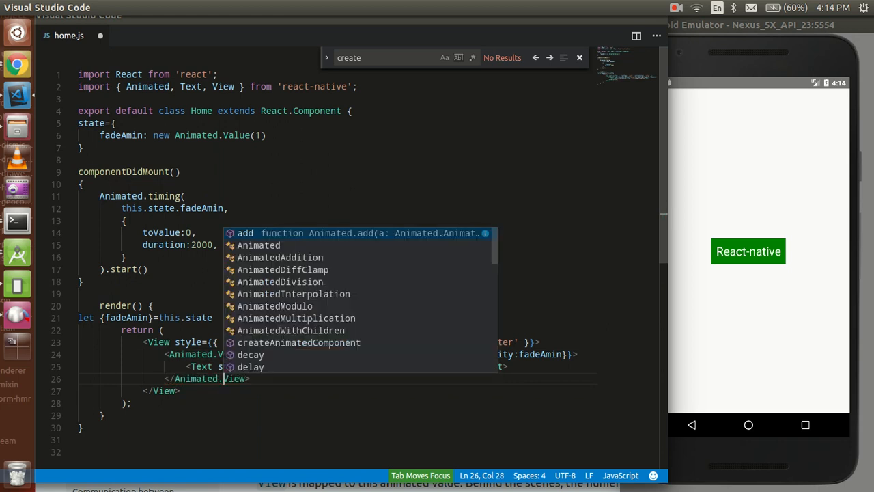
key(ctrl+s)
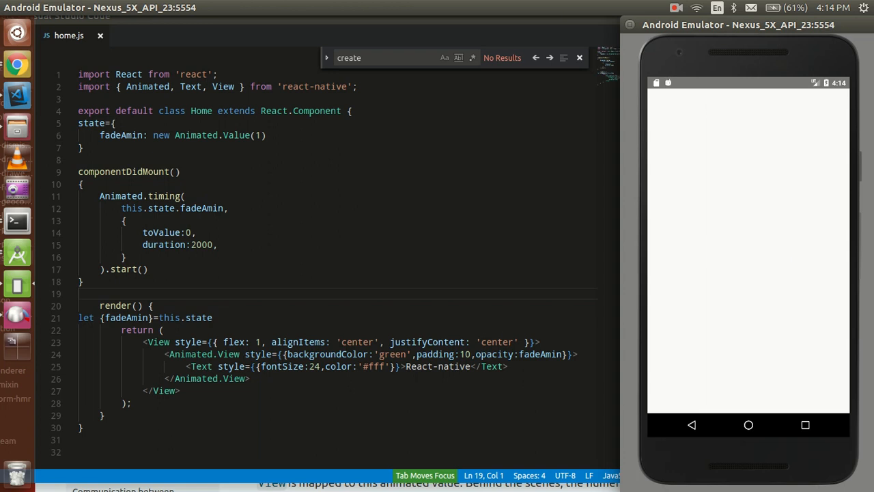
- Change the Animated.View background colour from green to red
double_click(392, 354)
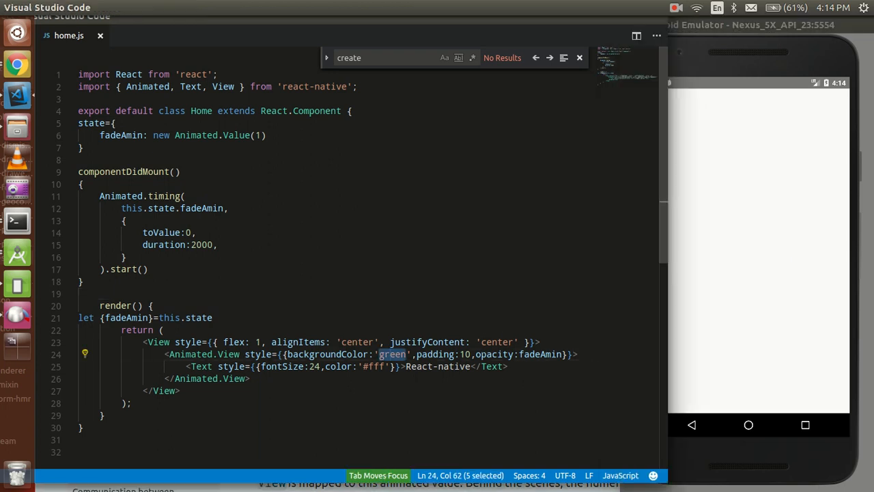
text(red)
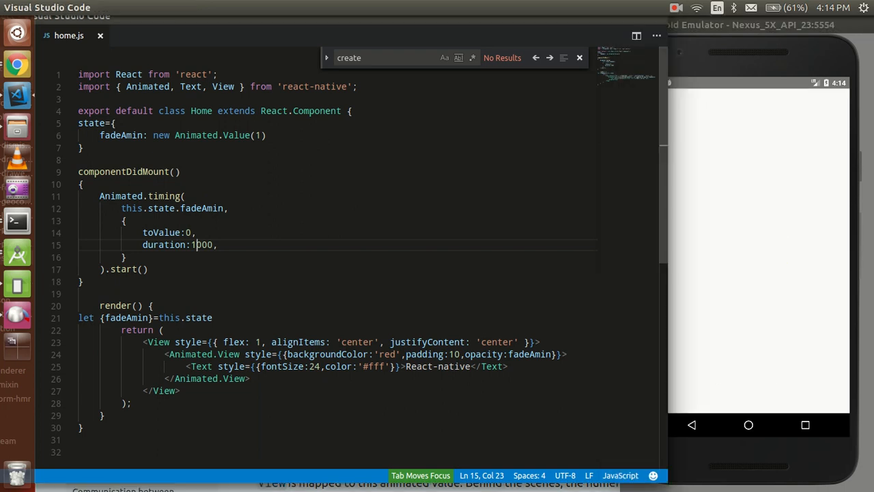
- Start fadeAmin at 0 and animate it to 1 over 4000 ms
text(4)
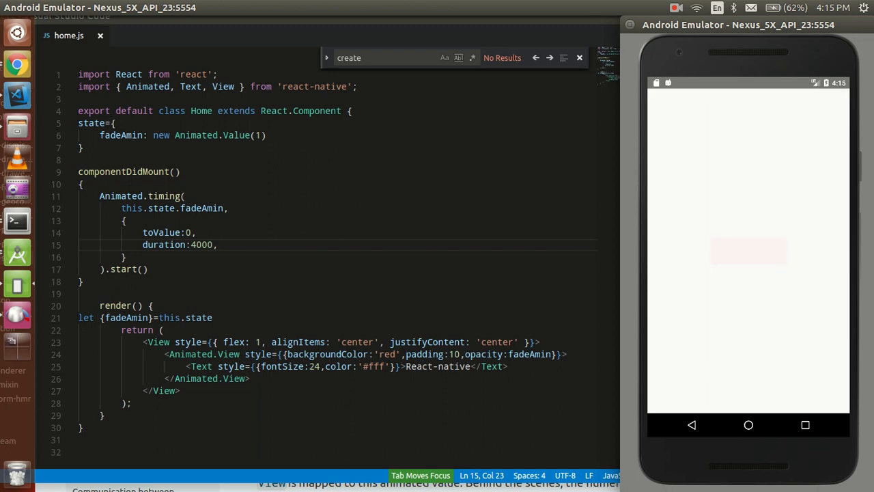
text(0)
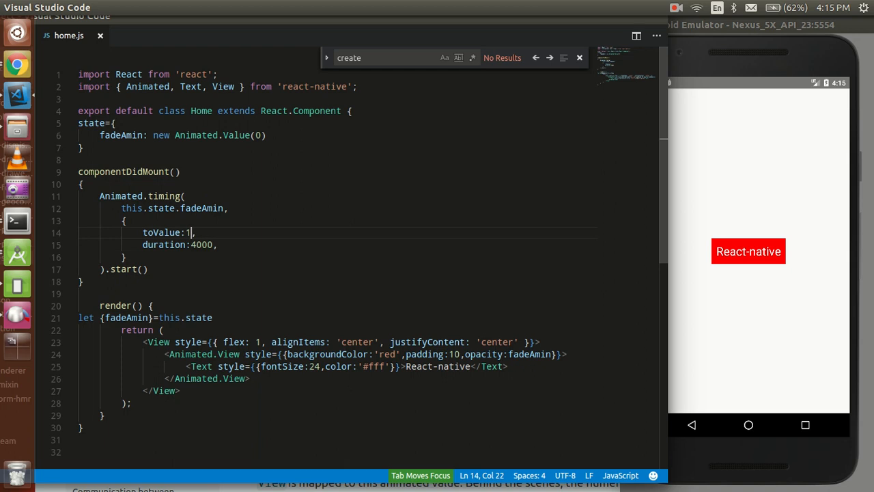
- Set Animated.Value back to 1 and change toValue to .3
text(1)
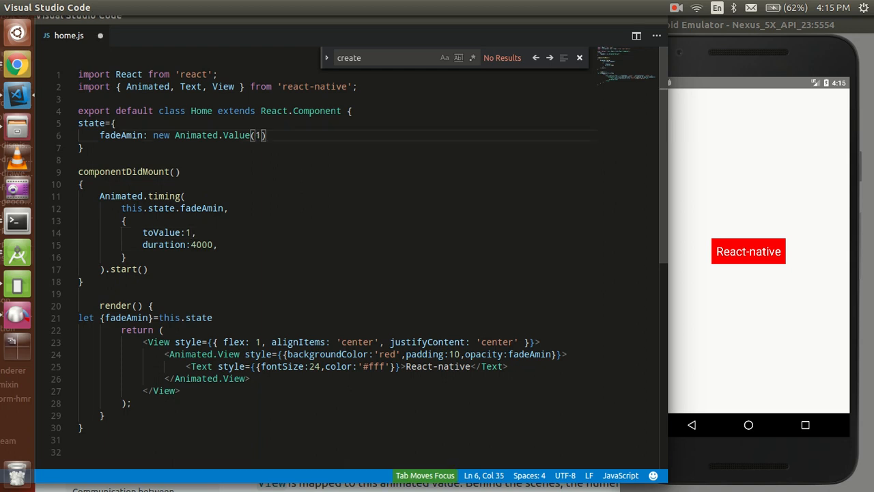
key(Backspace)
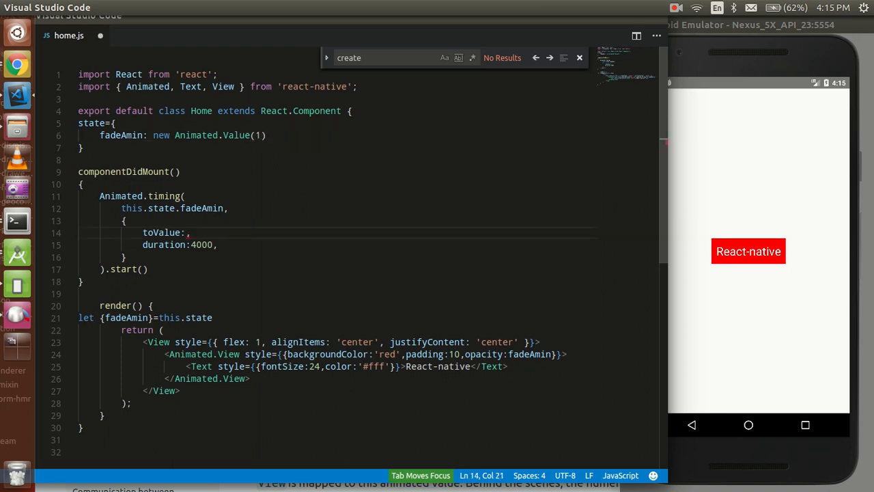
text(.3)
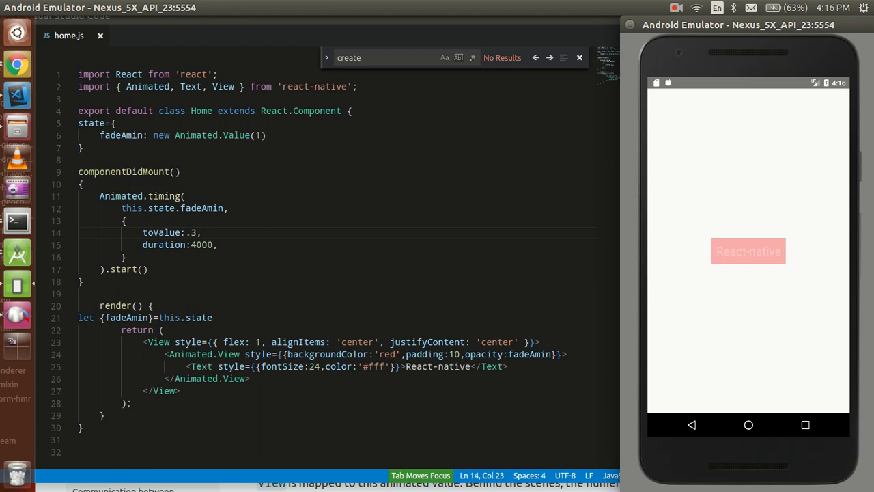
- Switch to the Android Emulator to watch the red box fade to .3 opacity
click(676, 8)
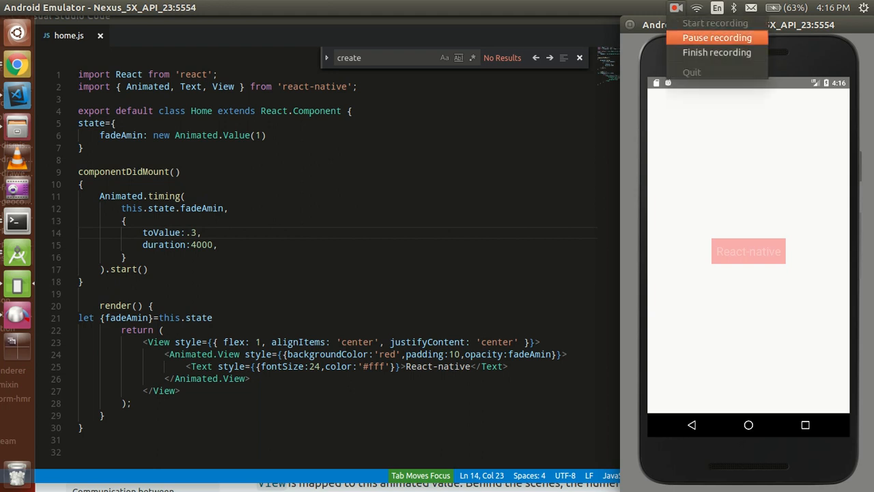